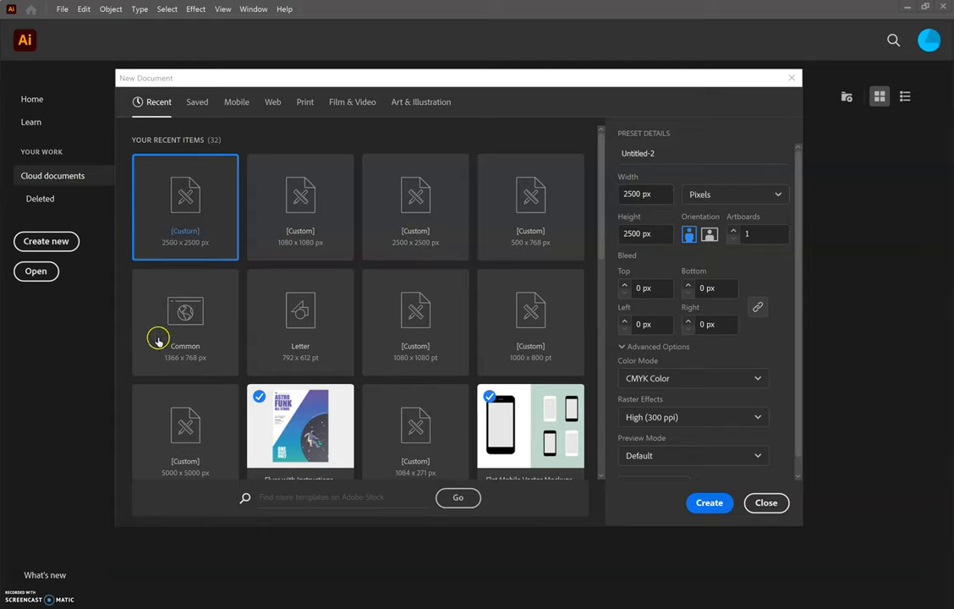
mouse_move(233, 222)
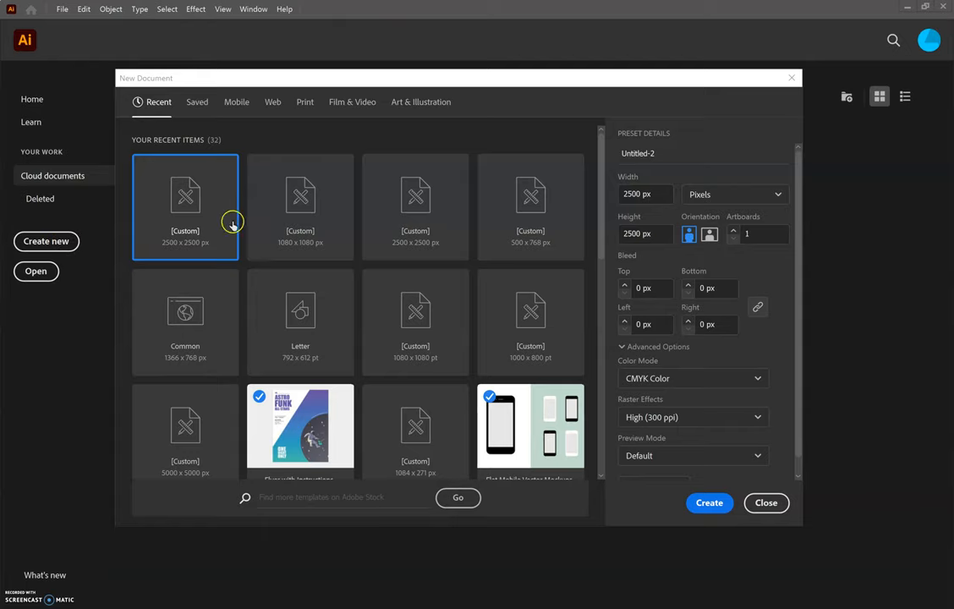
mouse_move(437, 83)
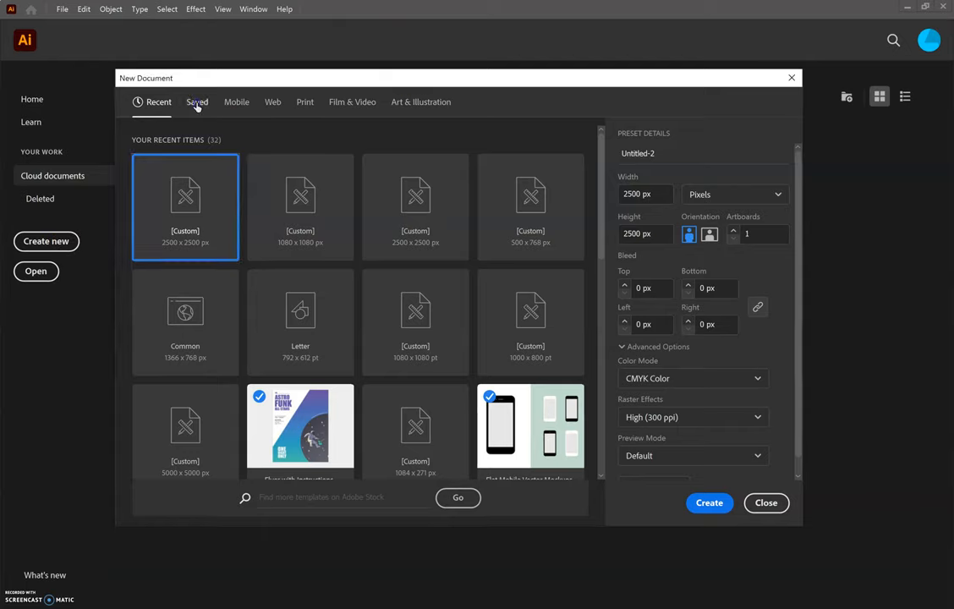
Browse the Saved, Mobile, Web and Print preset categories, ending on the Print presets
left_click(197, 101)
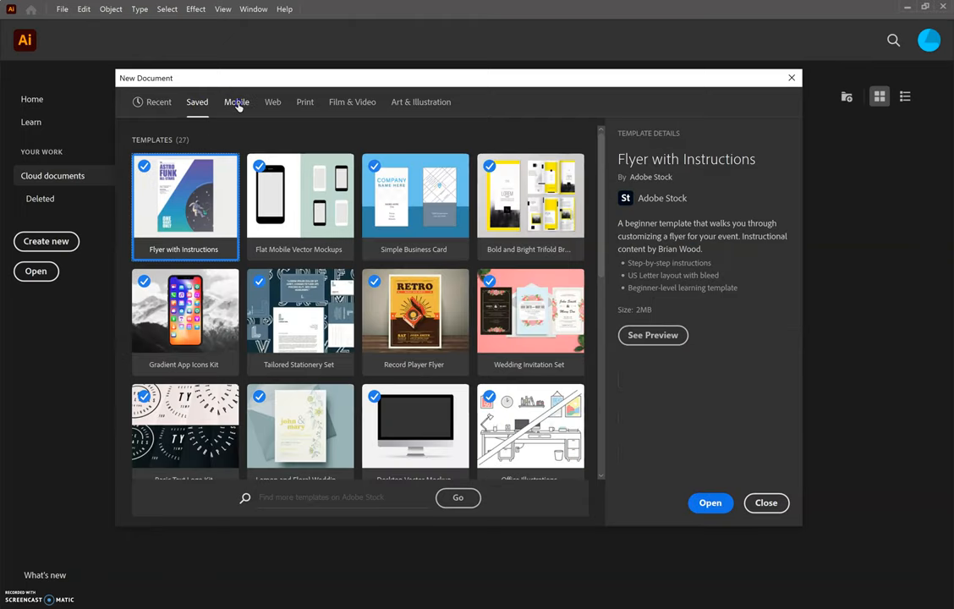
left_click(237, 101)
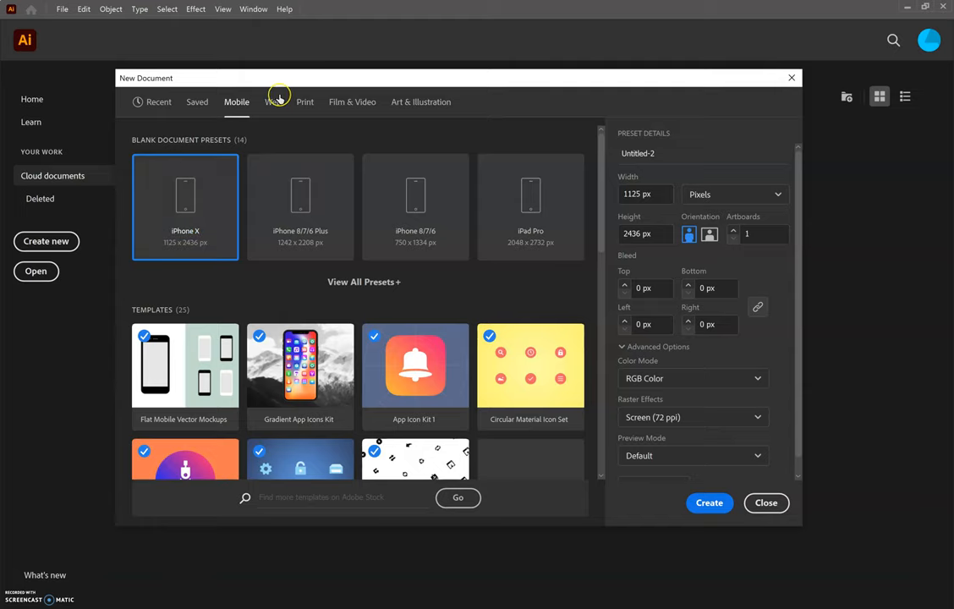
left_click(275, 102)
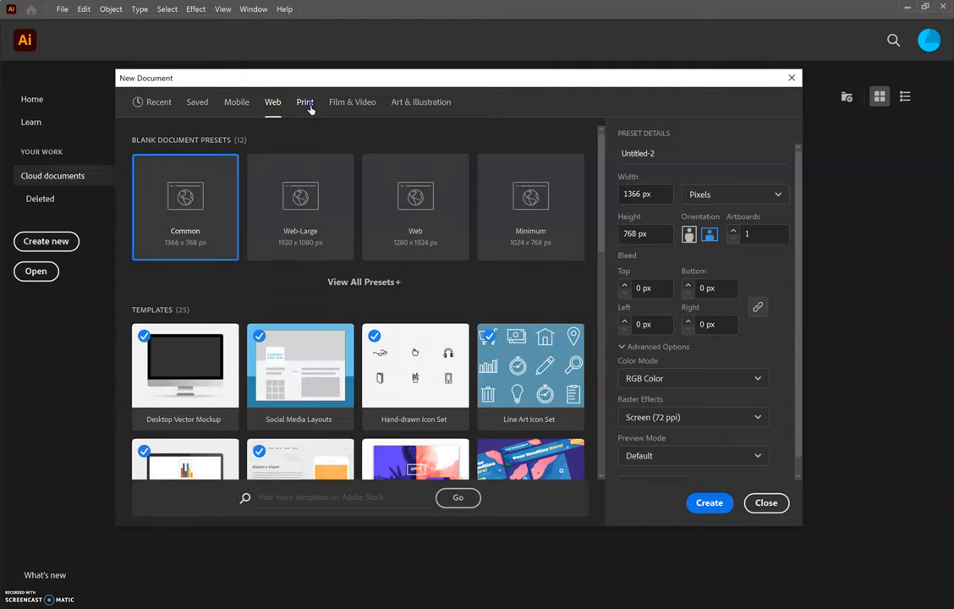
left_click(305, 102)
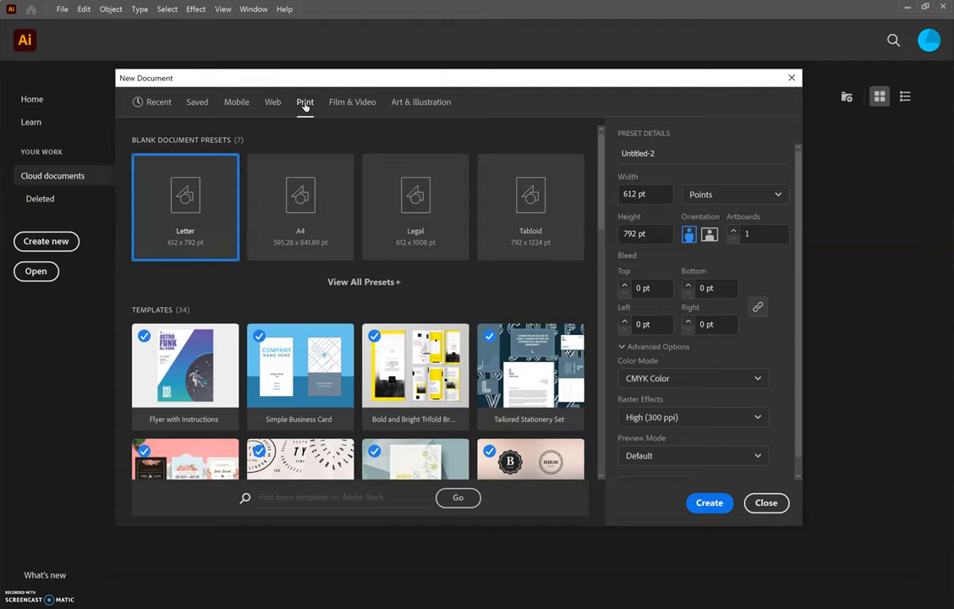
mouse_move(626, 270)
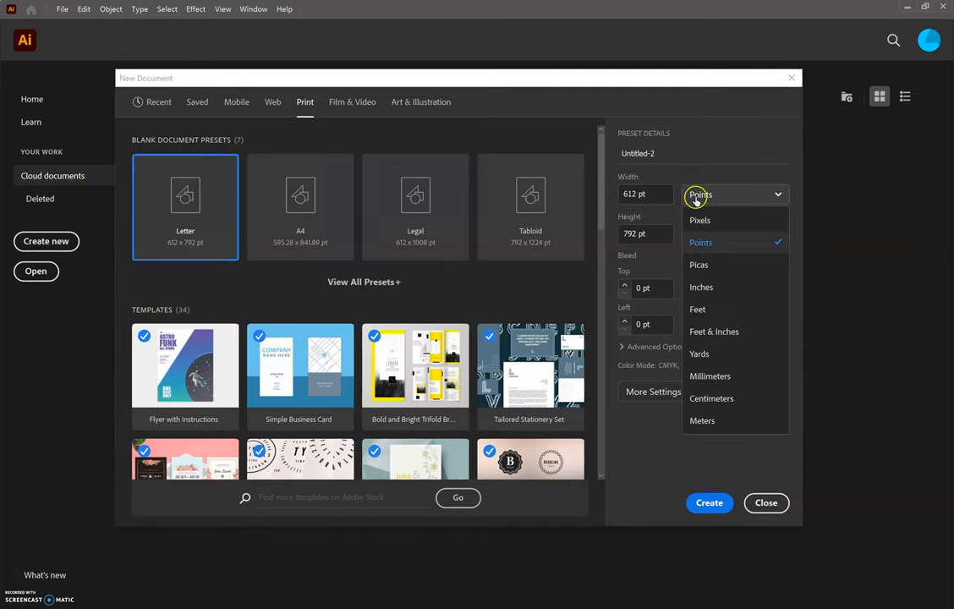
Switch the document units from Points to Pixels and enter 2500 for width and height
left_click(699, 220)
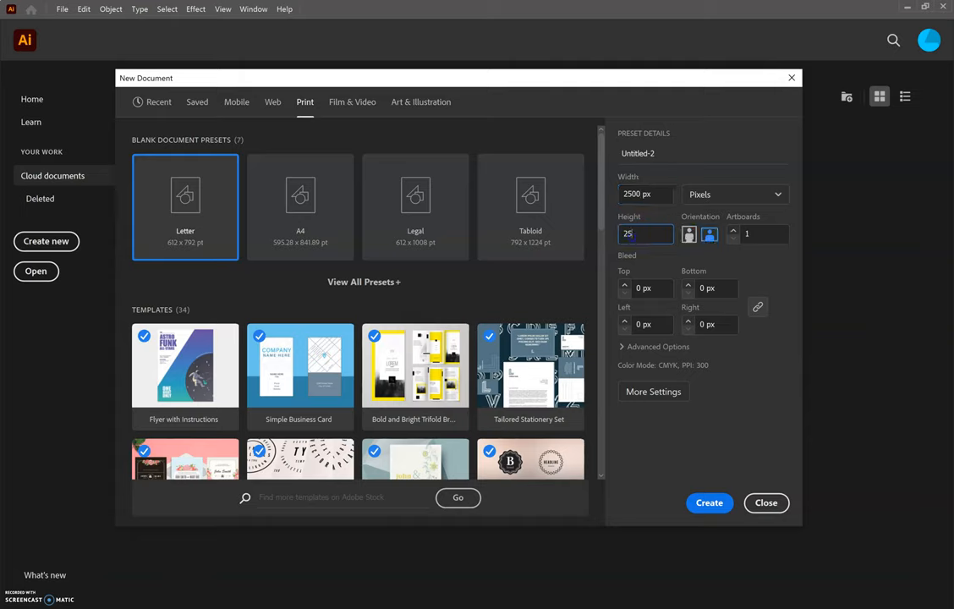
type("2500 px")
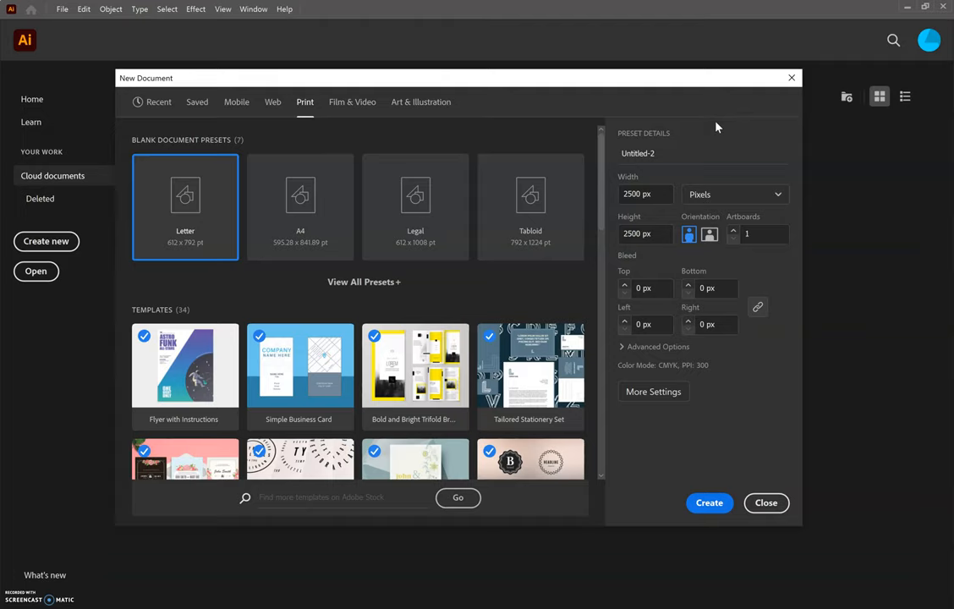
mouse_move(676, 212)
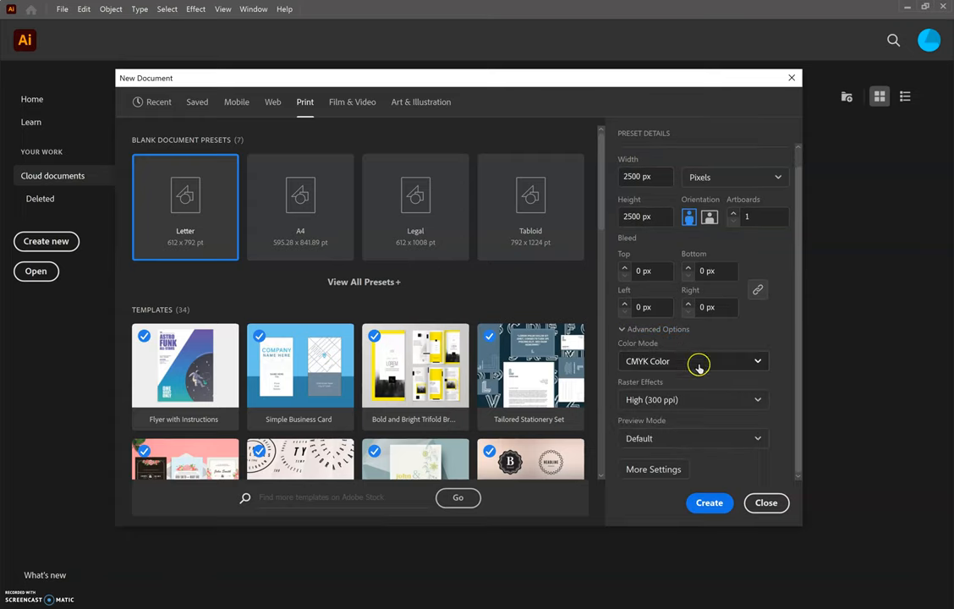
Open the Color Mode dropdown to compare RGB Color and CMYK Color, keeping CMYK
left_click(693, 361)
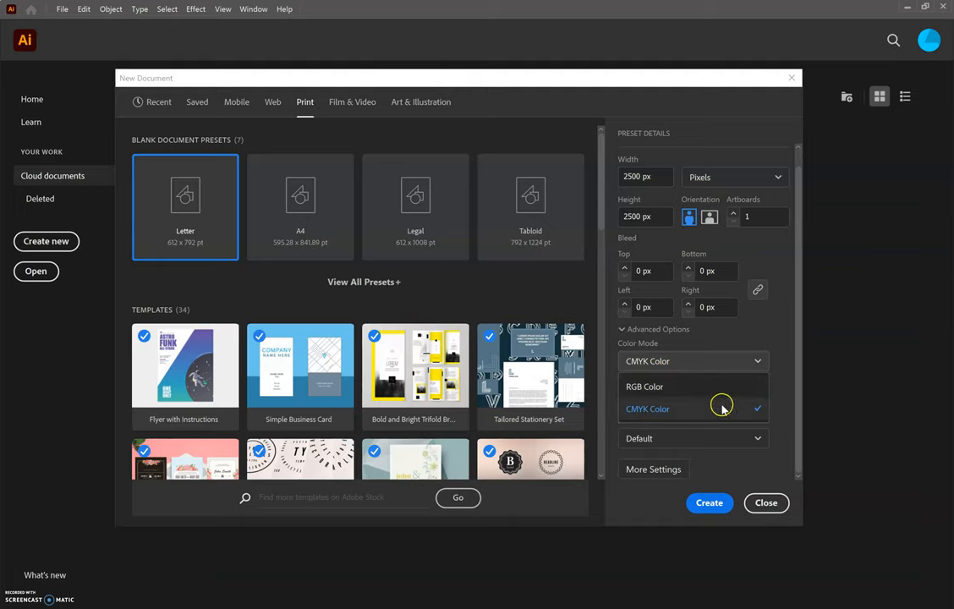
mouse_move(645, 387)
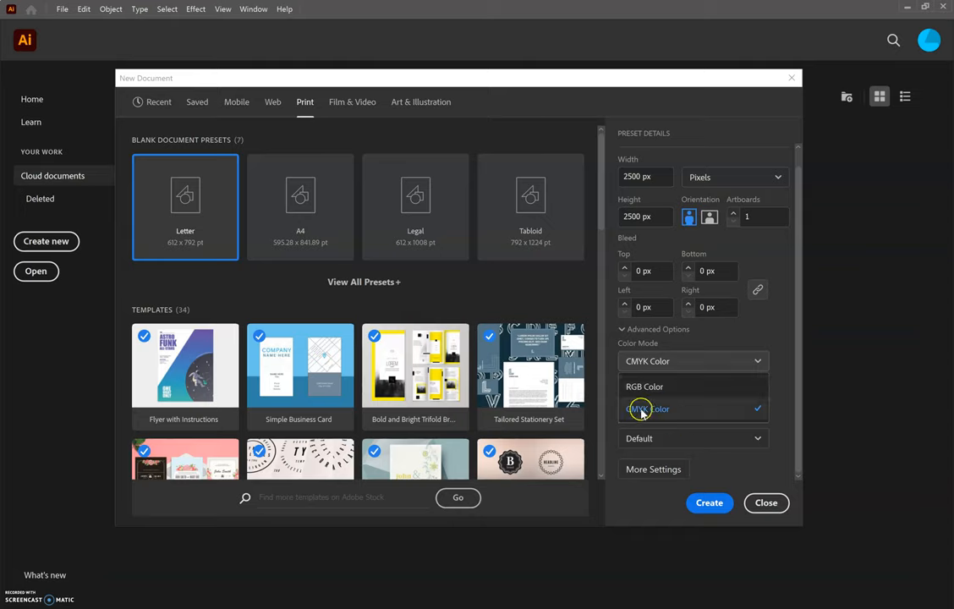
mouse_move(630, 414)
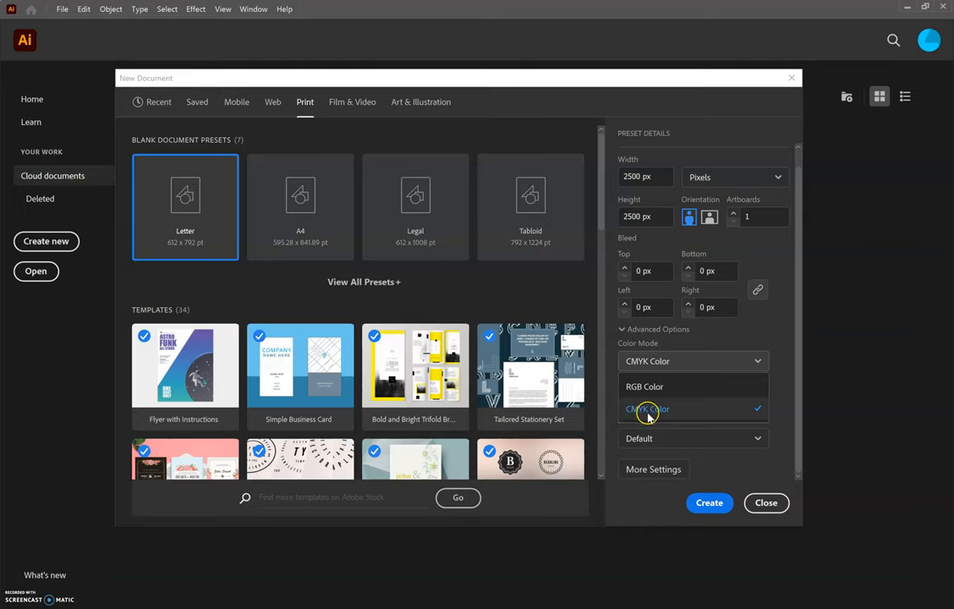
mouse_move(702, 415)
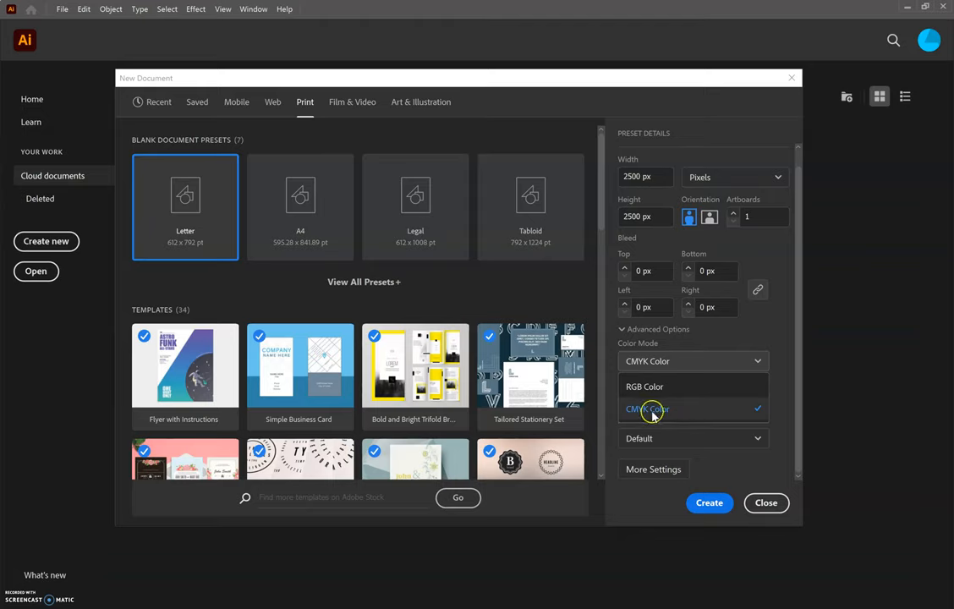
mouse_move(648, 412)
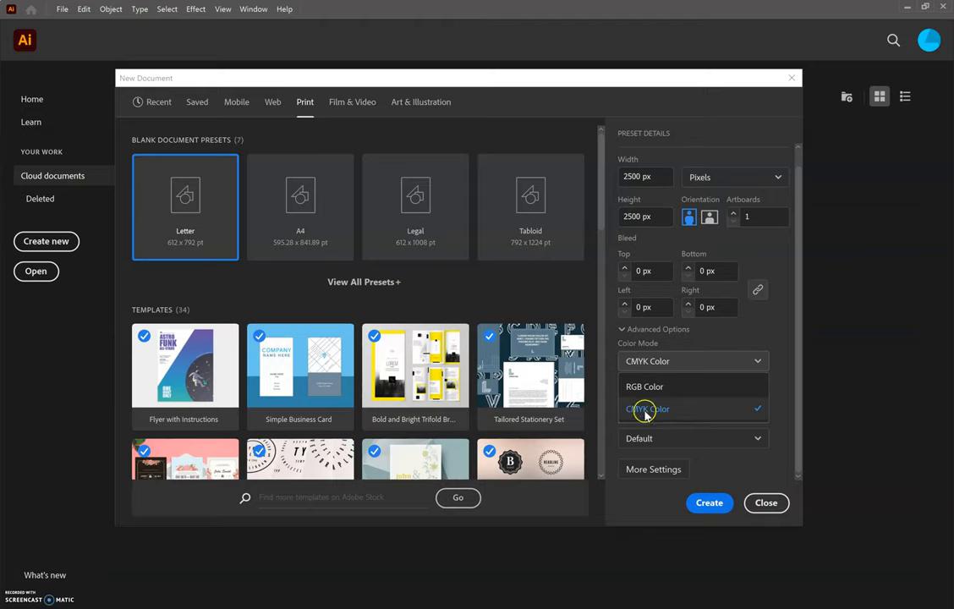
mouse_move(675, 414)
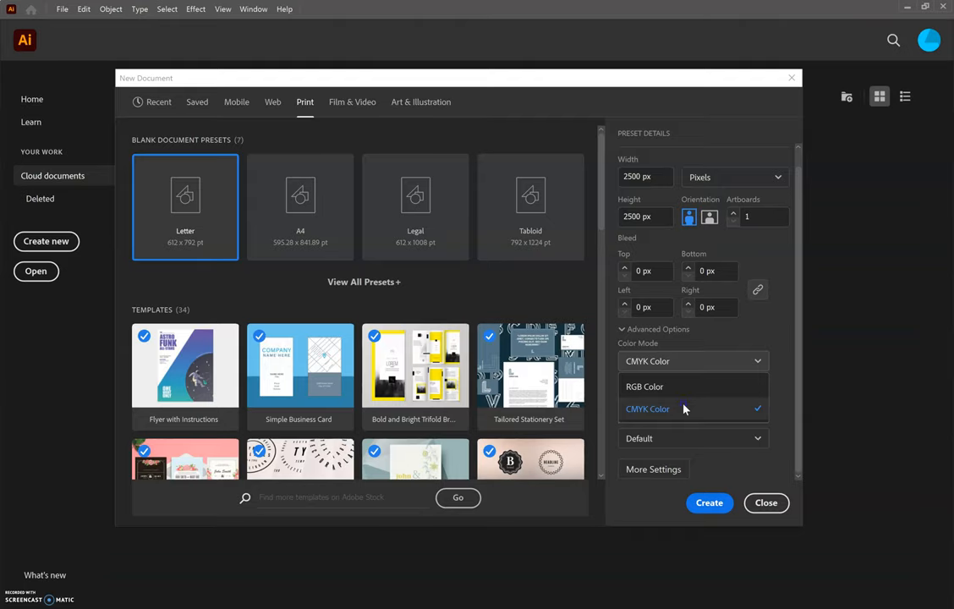
Keep CMYK and High (300 ppi) raster effects, then create the 2500 px document
left_click(691, 399)
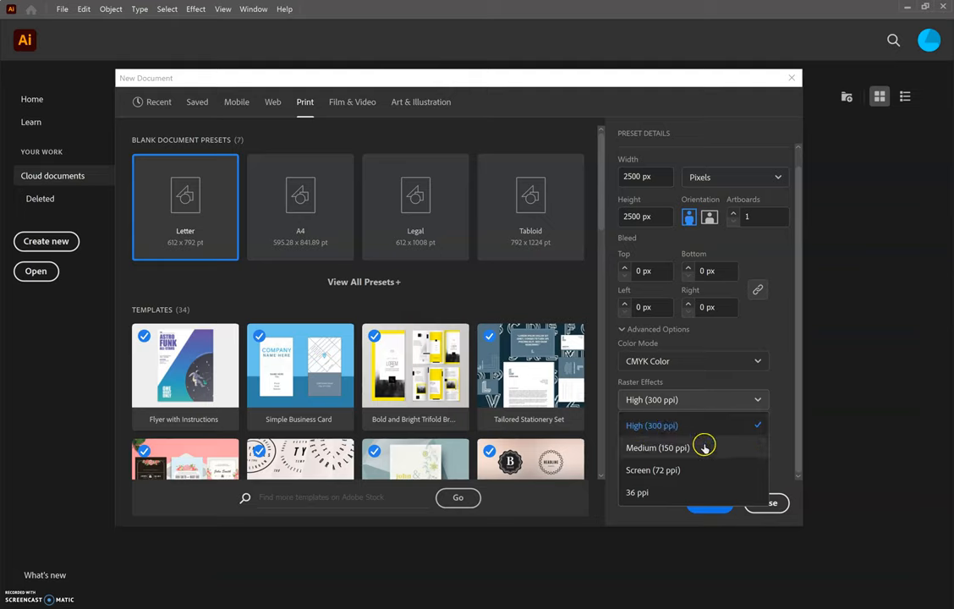
mouse_move(665, 470)
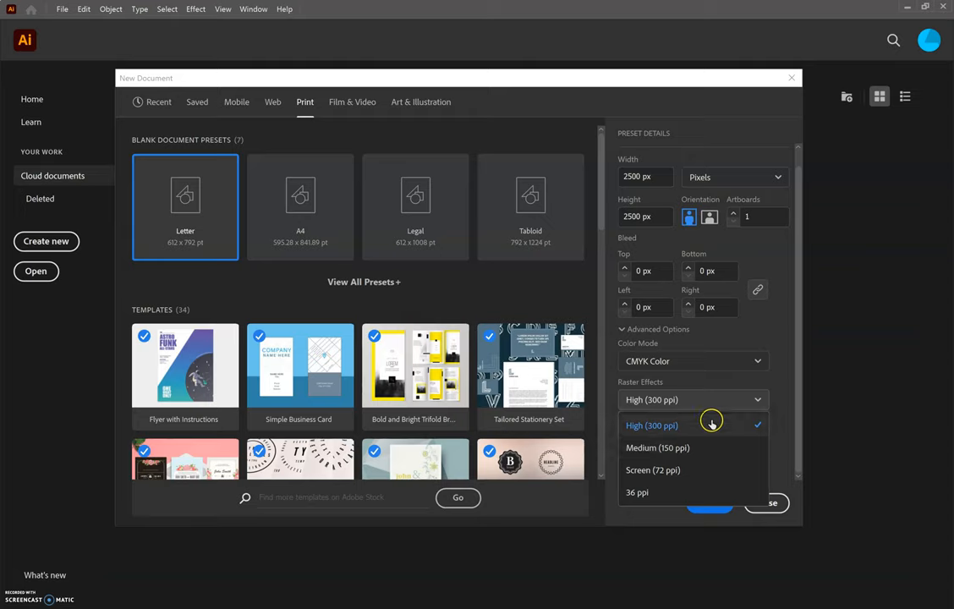
left_click(651, 426)
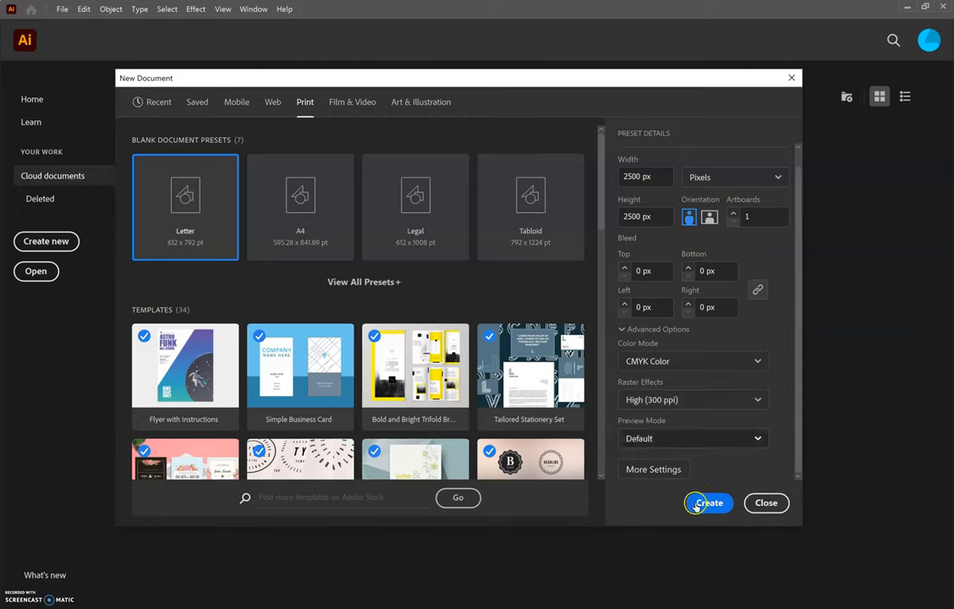
left_click(709, 503)
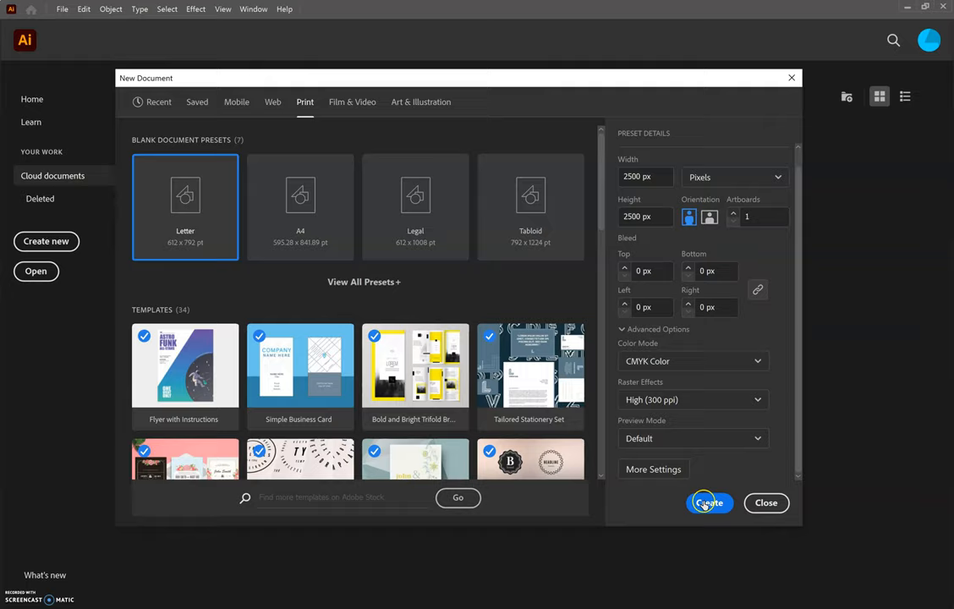
left_click(709, 502)
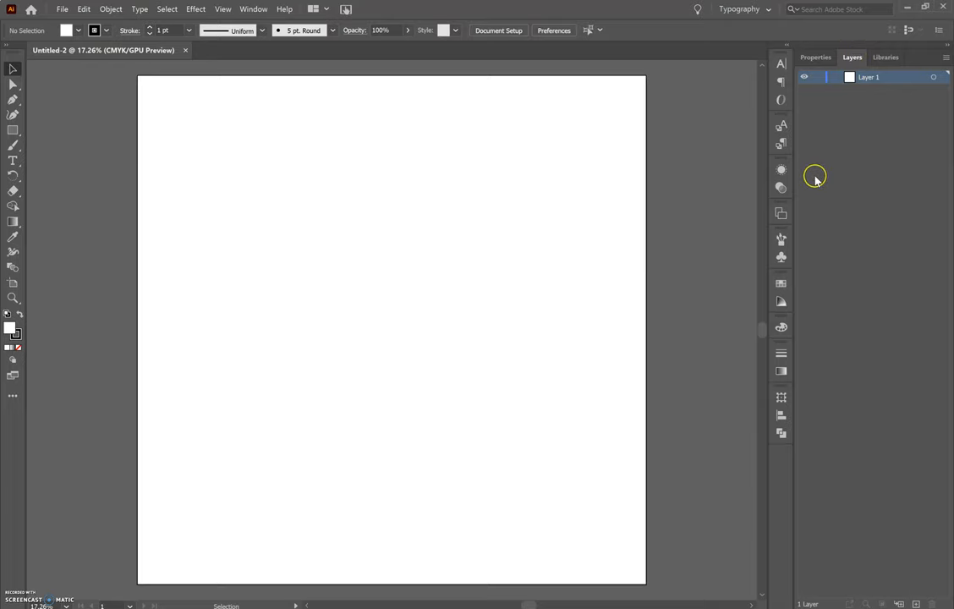
mouse_move(766, 12)
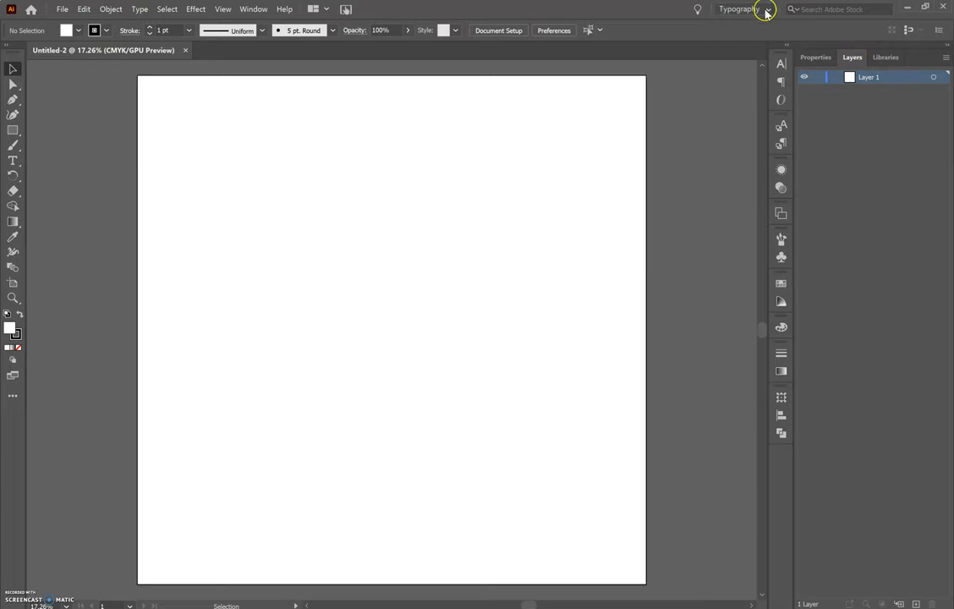
left_click(767, 9)
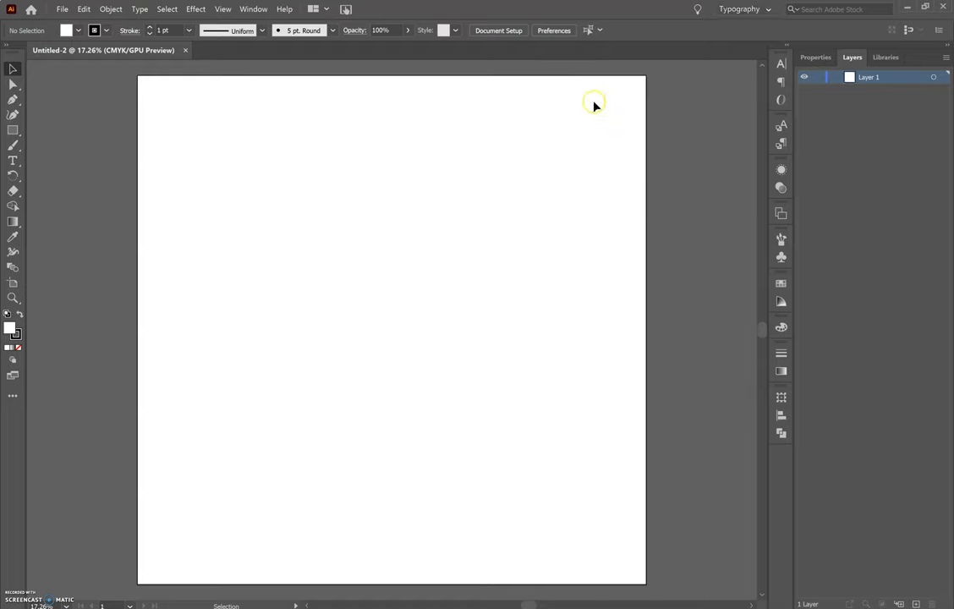
mouse_move(293, 293)
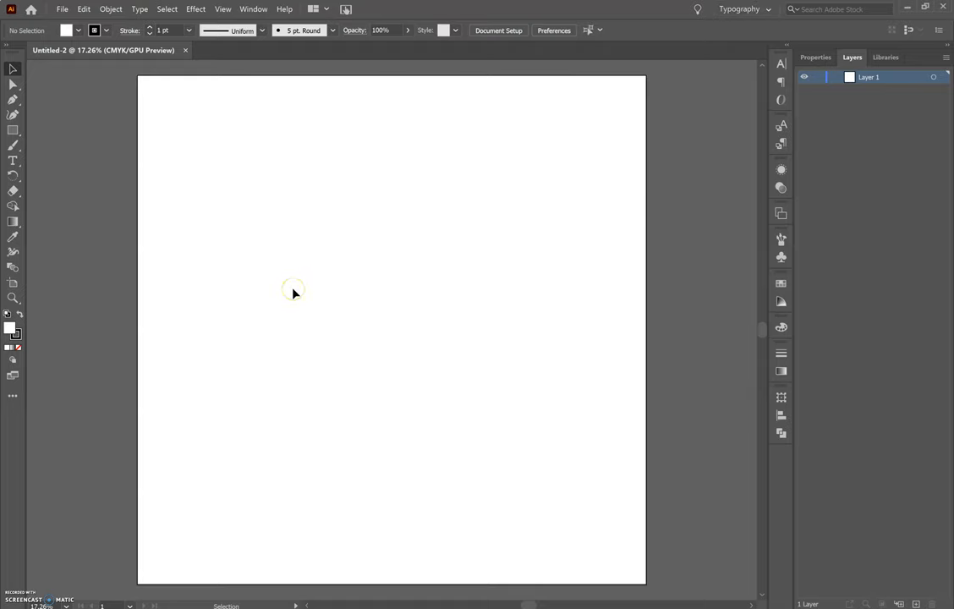
mouse_move(928, 201)
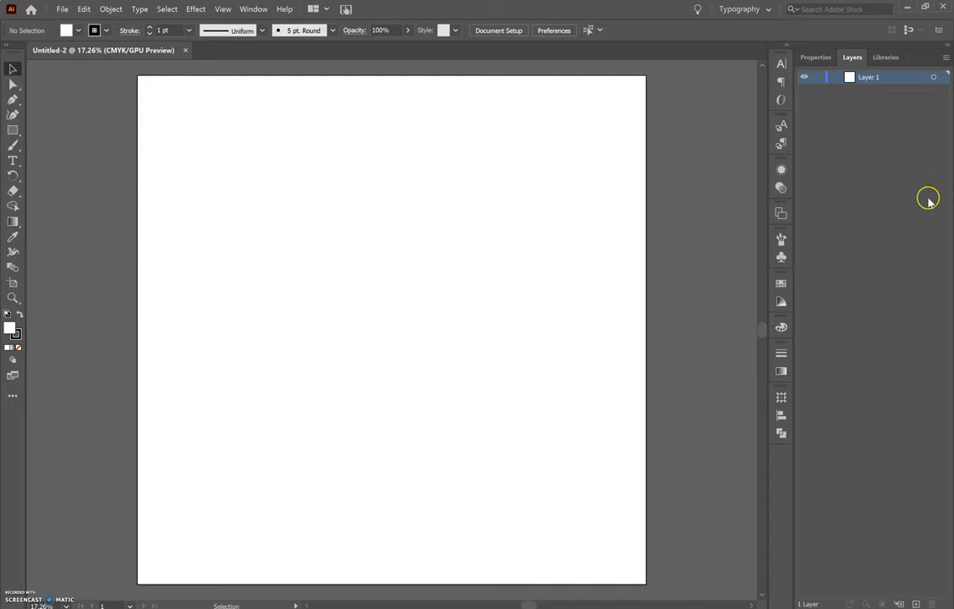
Rename Layer 1 to 'Sketch' and add a new empty Layer 2 above it
double_click(869, 77)
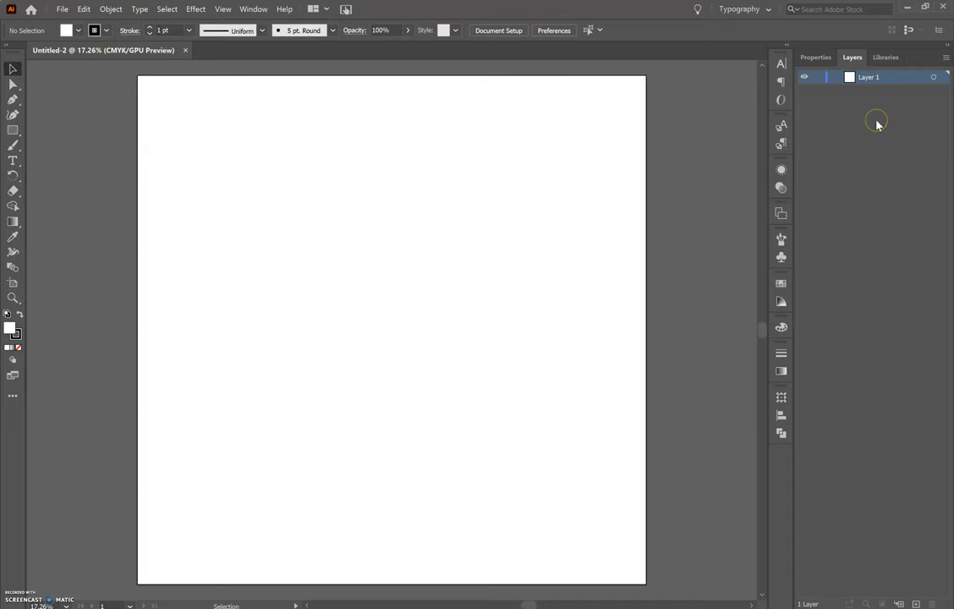
mouse_move(877, 125)
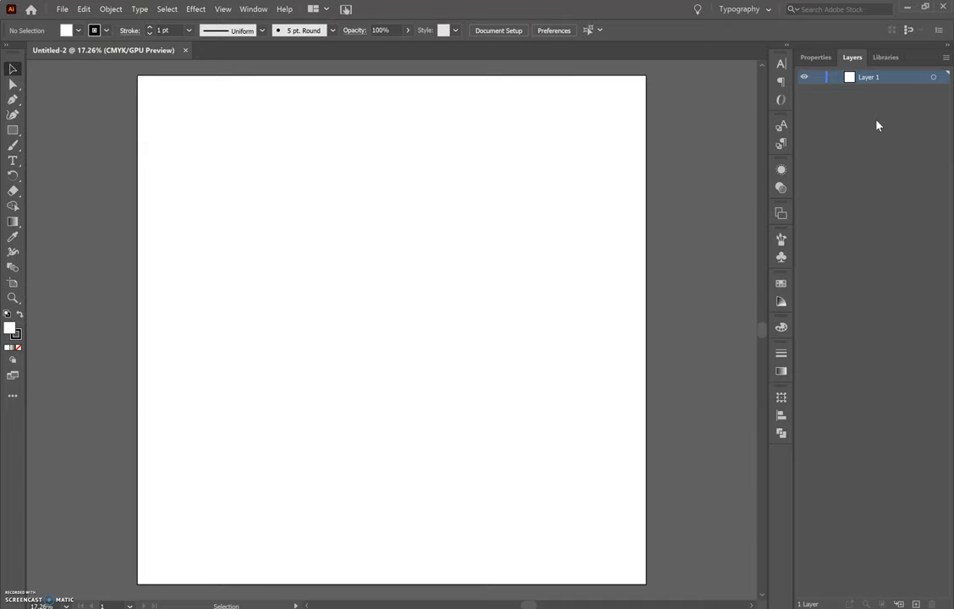
double_click(869, 77)
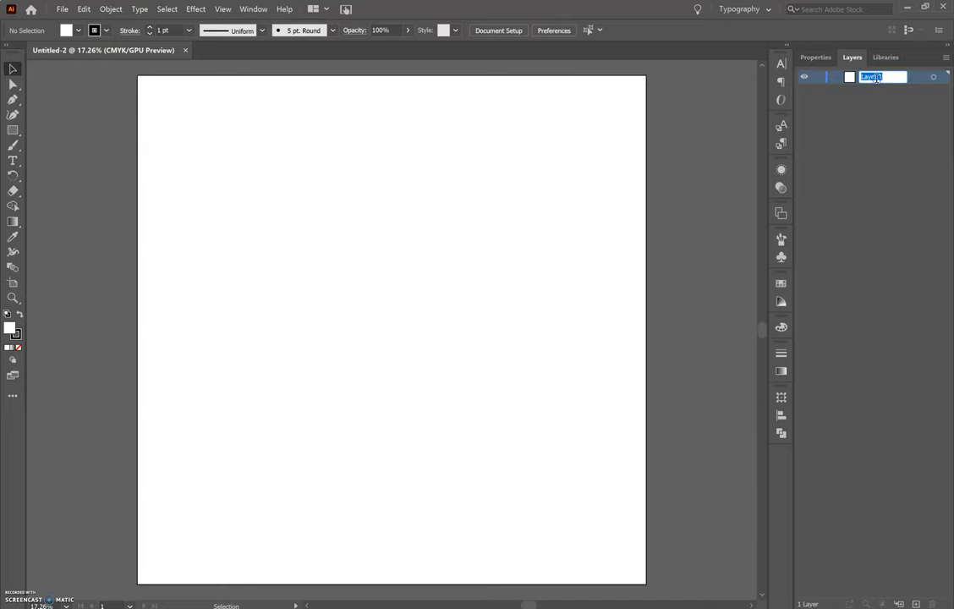
type("S")
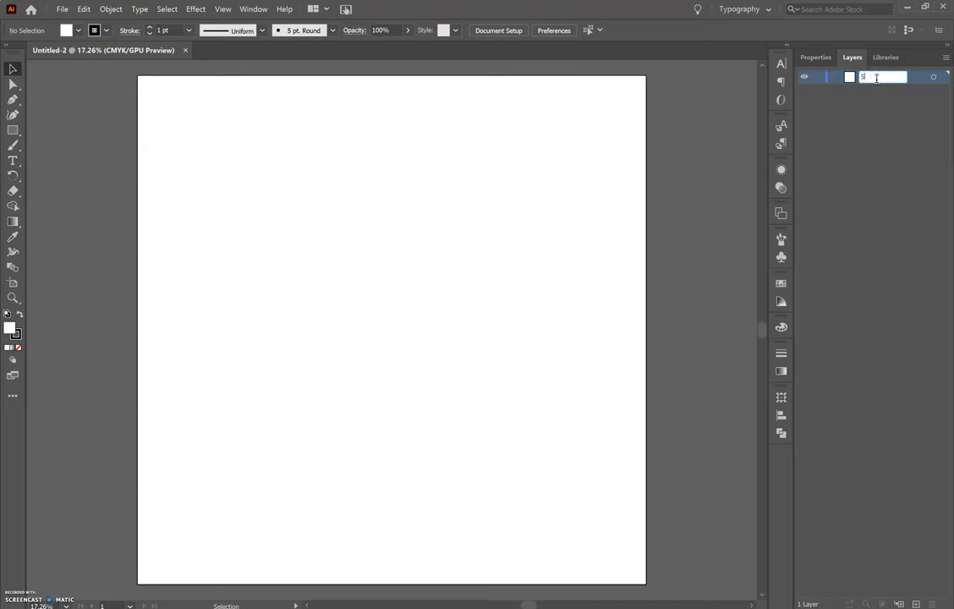
type("Sketch")
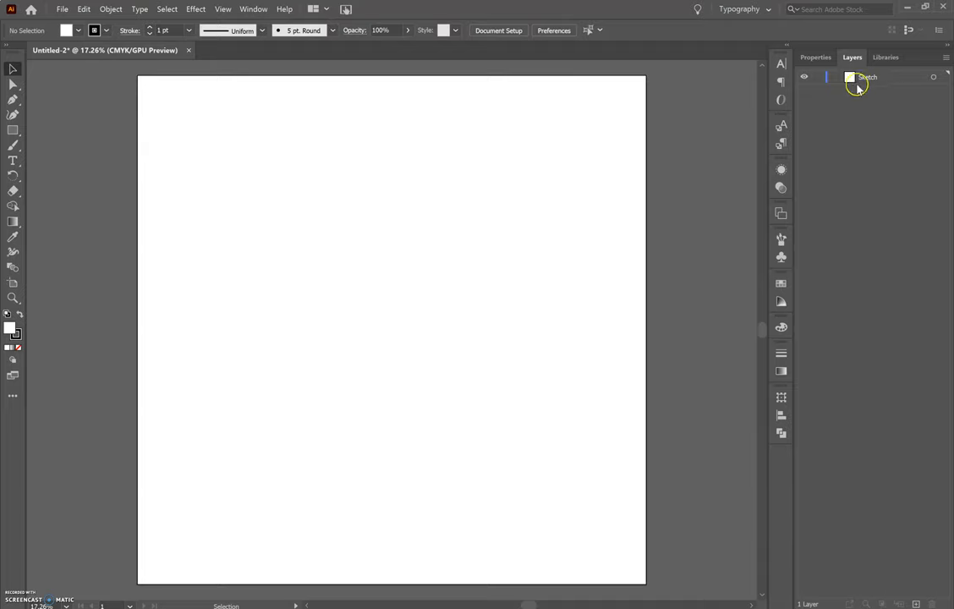
mouse_move(855, 533)
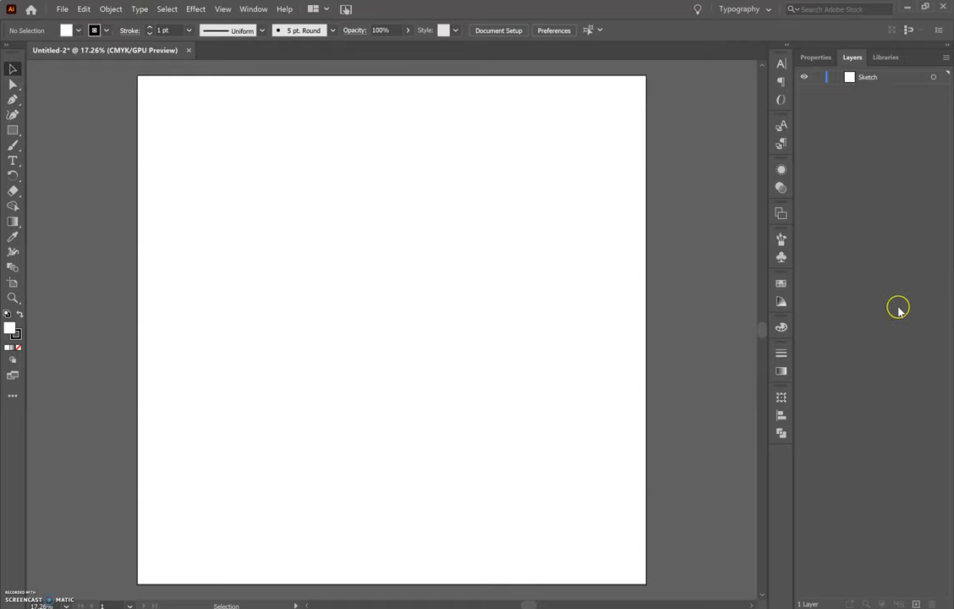
mouse_move(882, 533)
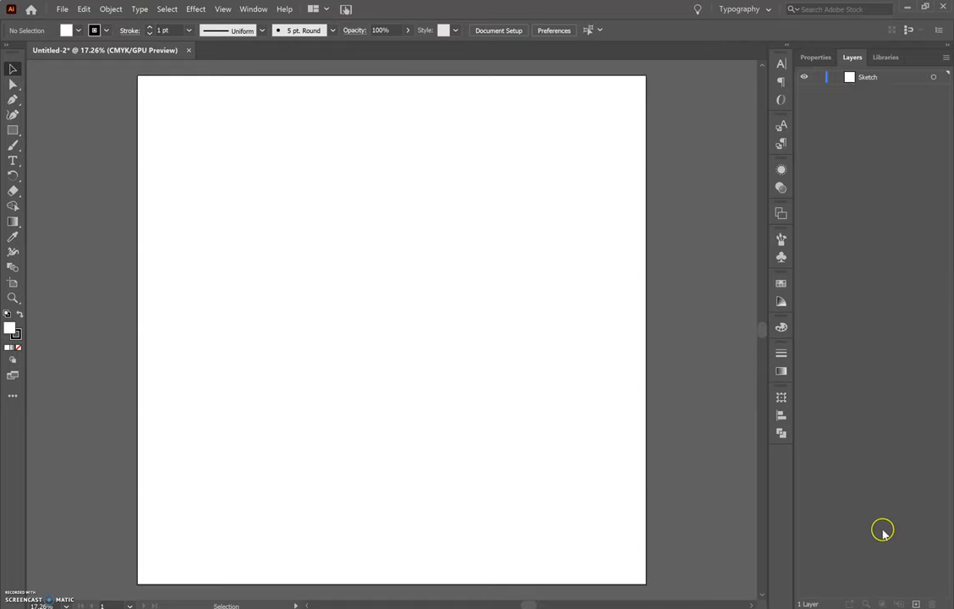
mouse_move(918, 603)
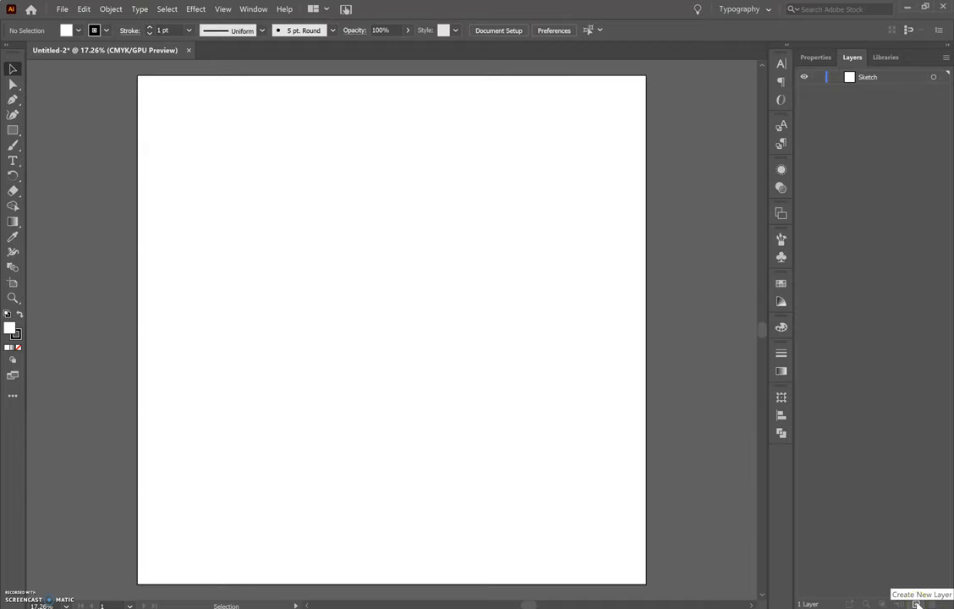
left_click(916, 603)
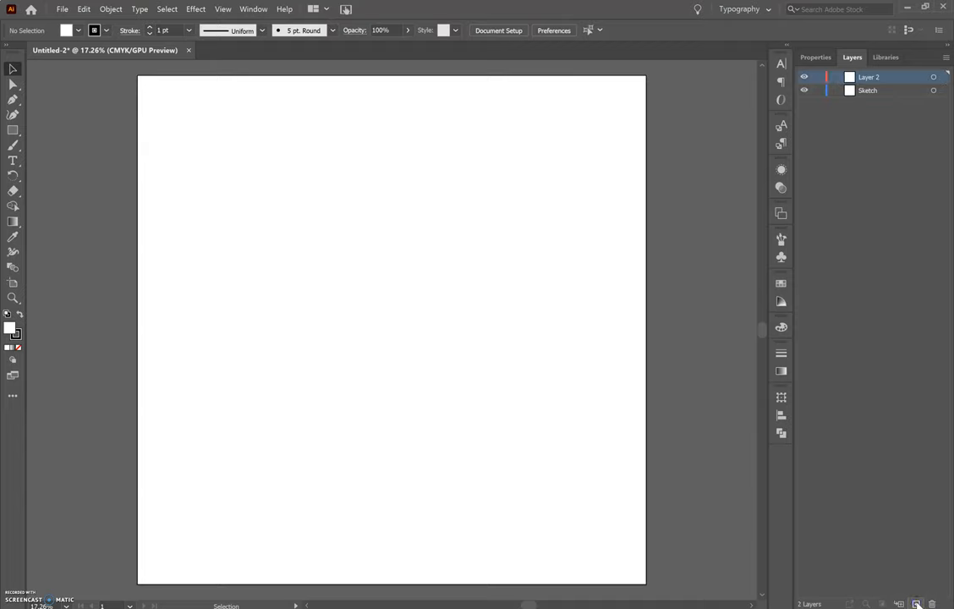
Rename Layer 2 to 'Trace' above Sketch, leaving the Sketch layer active
left_click(868, 91)
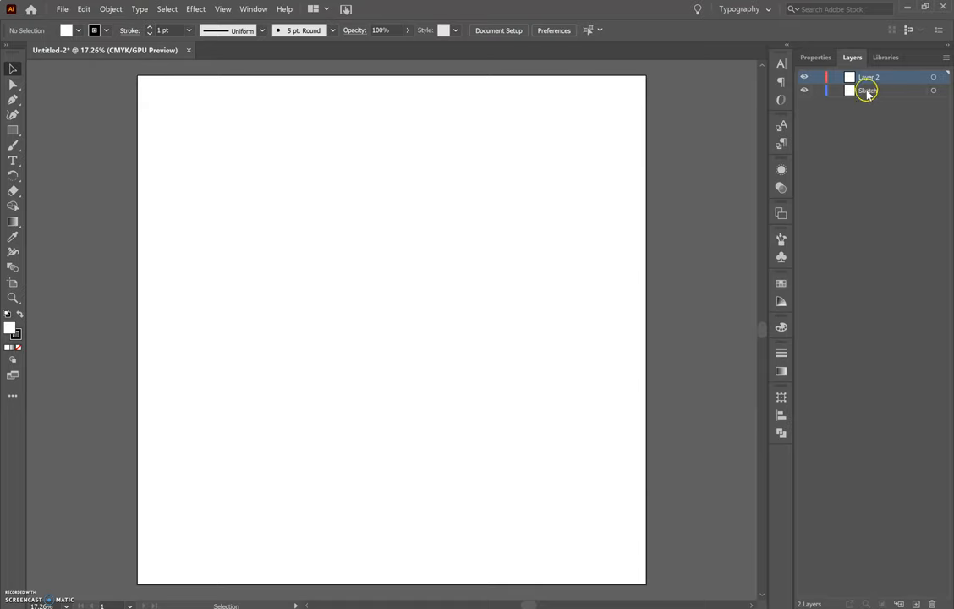
left_click(867, 77)
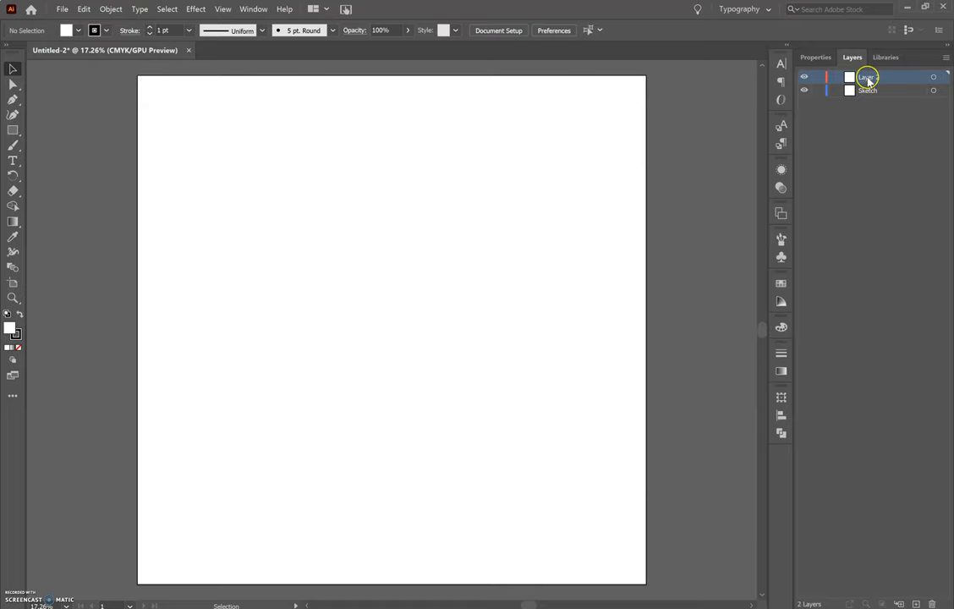
double_click(867, 77)
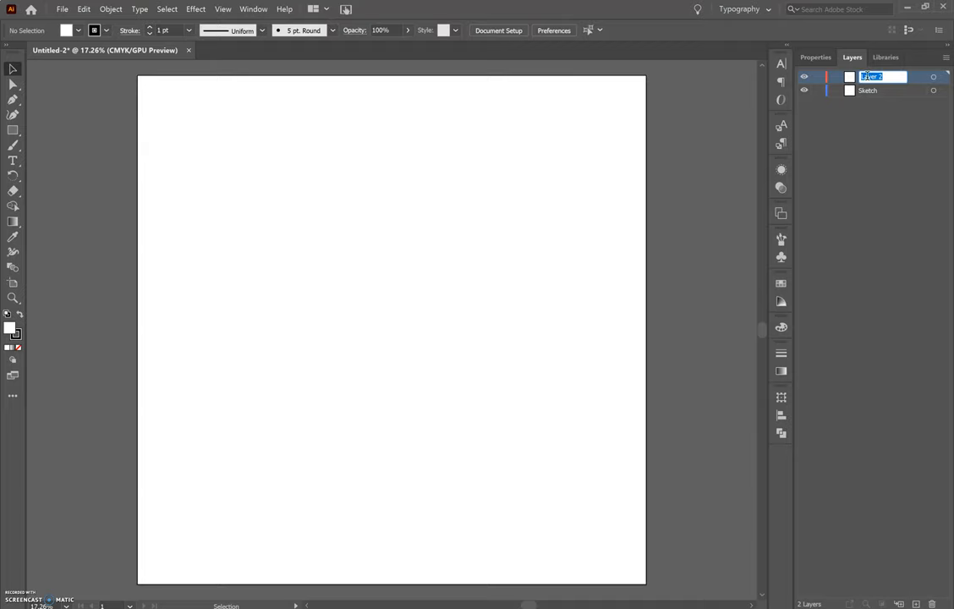
type("Trai")
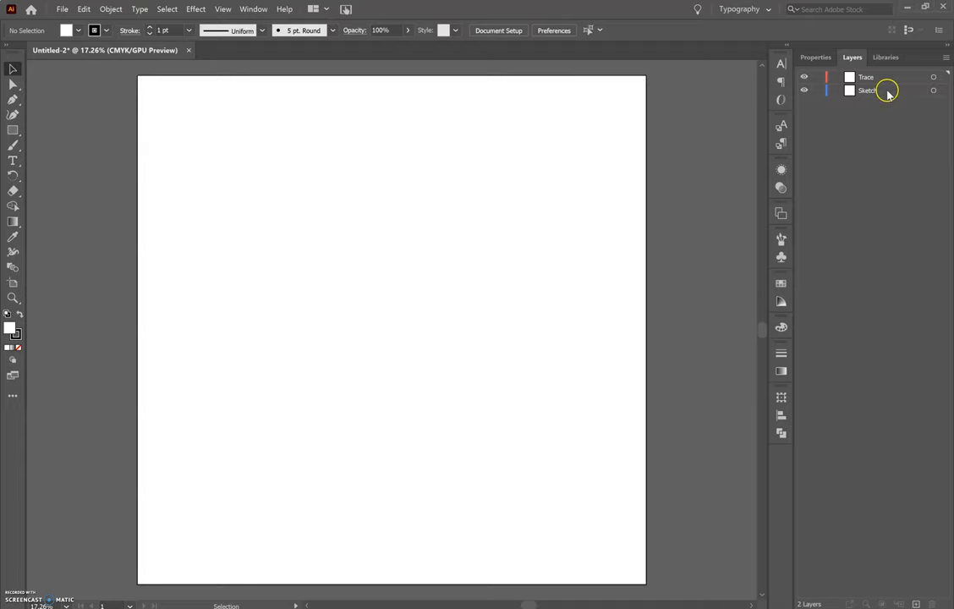
mouse_move(882, 77)
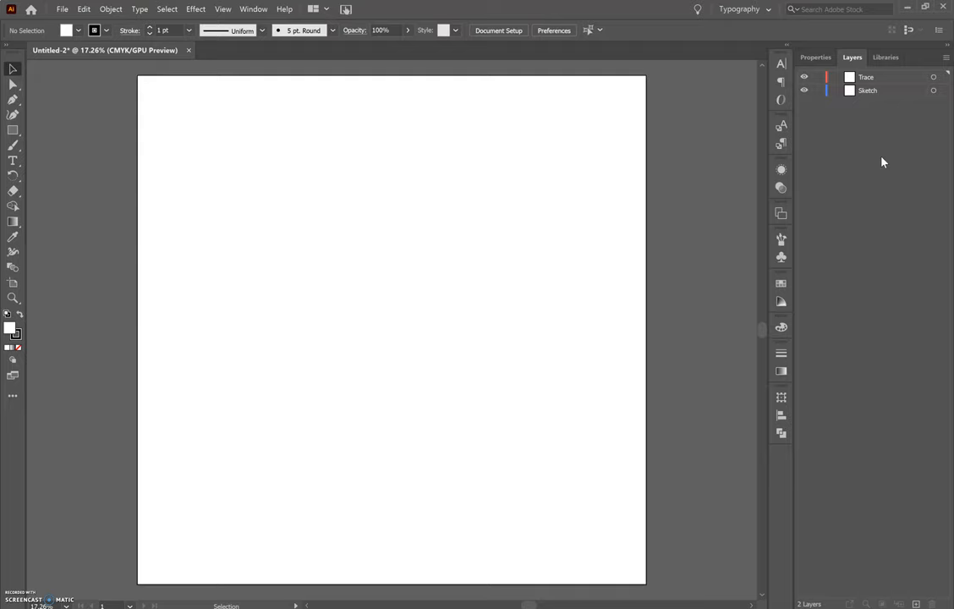
double_click(867, 91)
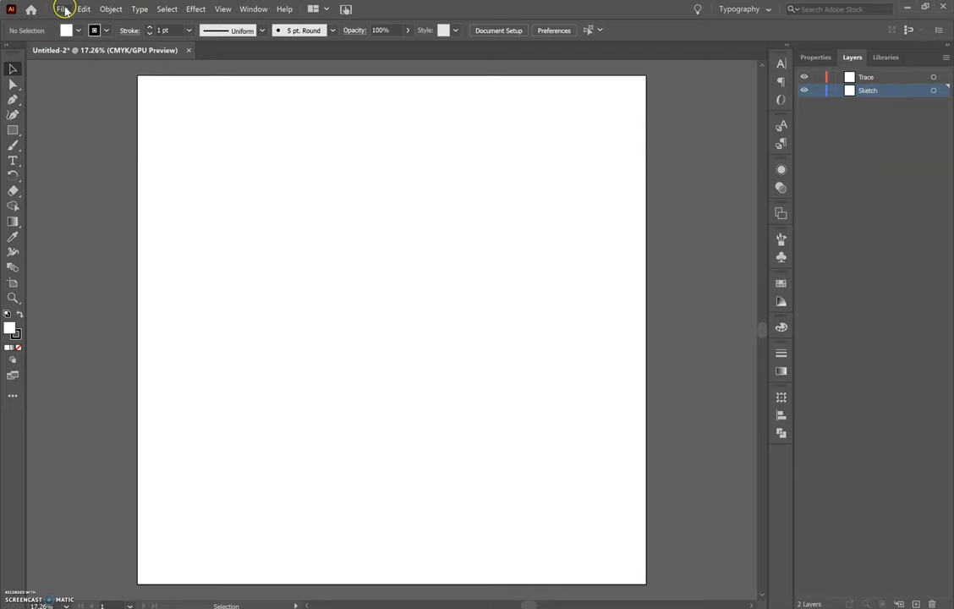
left_click(61, 10)
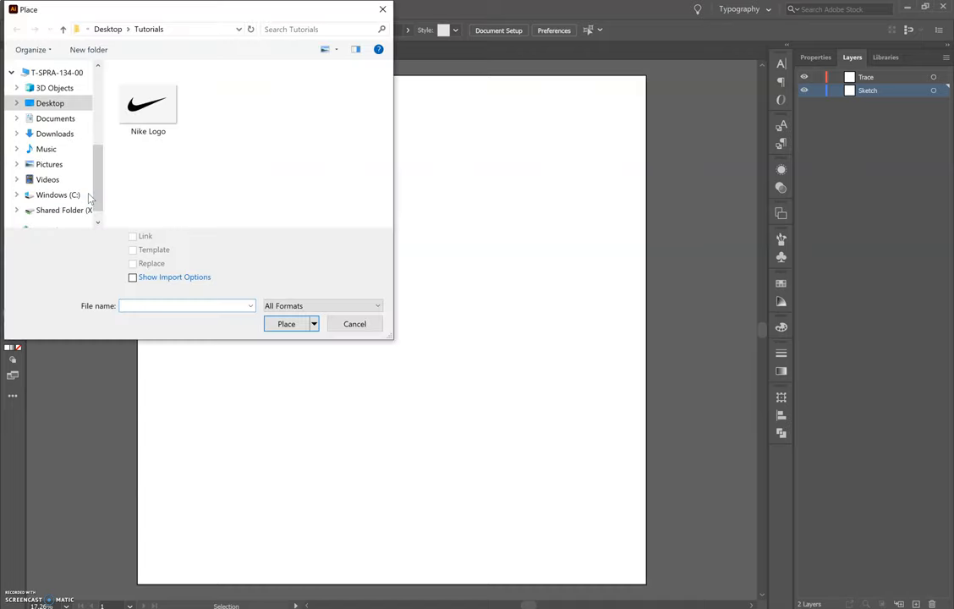
left_click(148, 101)
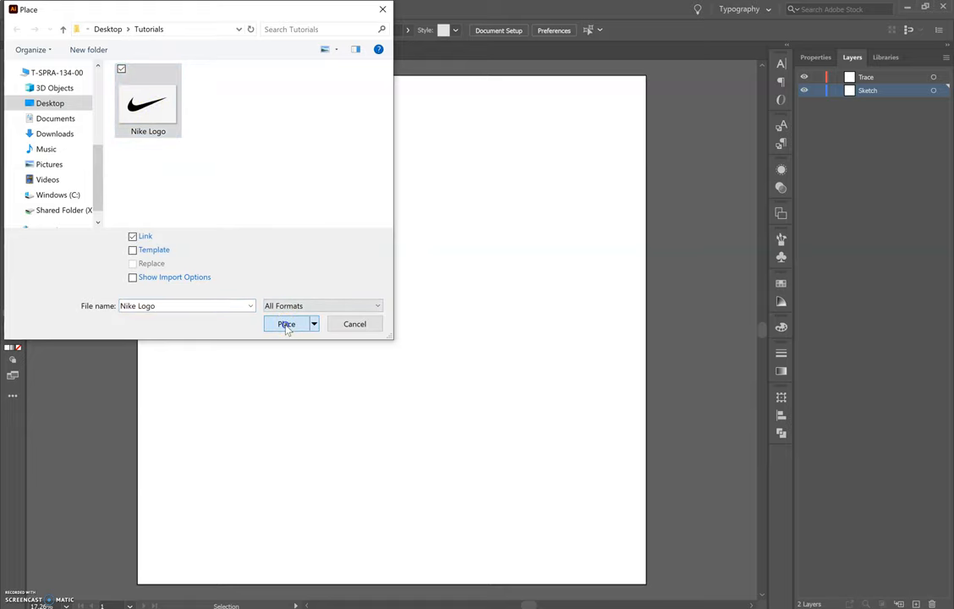
left_click(286, 323)
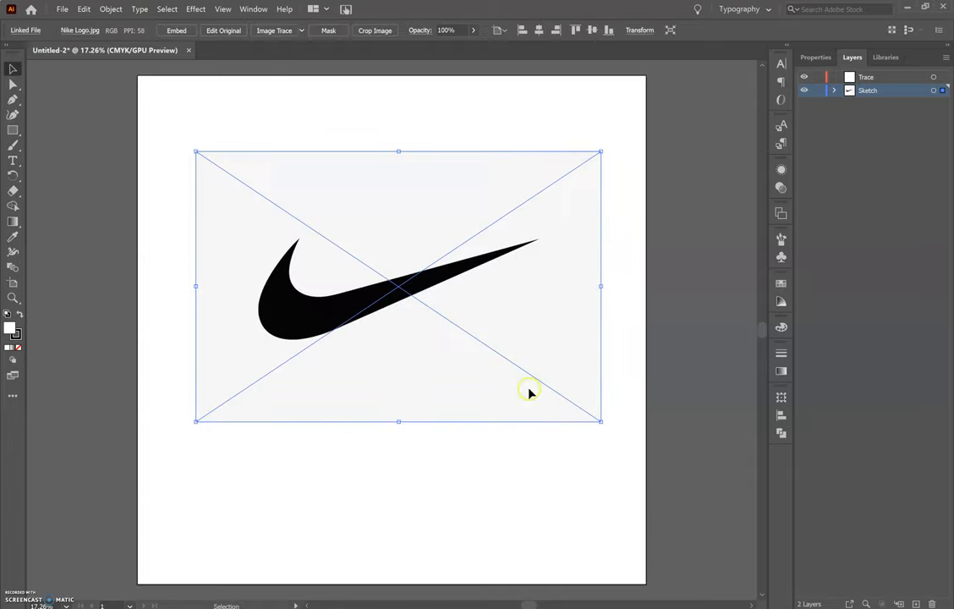
left_click_drag(529, 391, 427, 237)
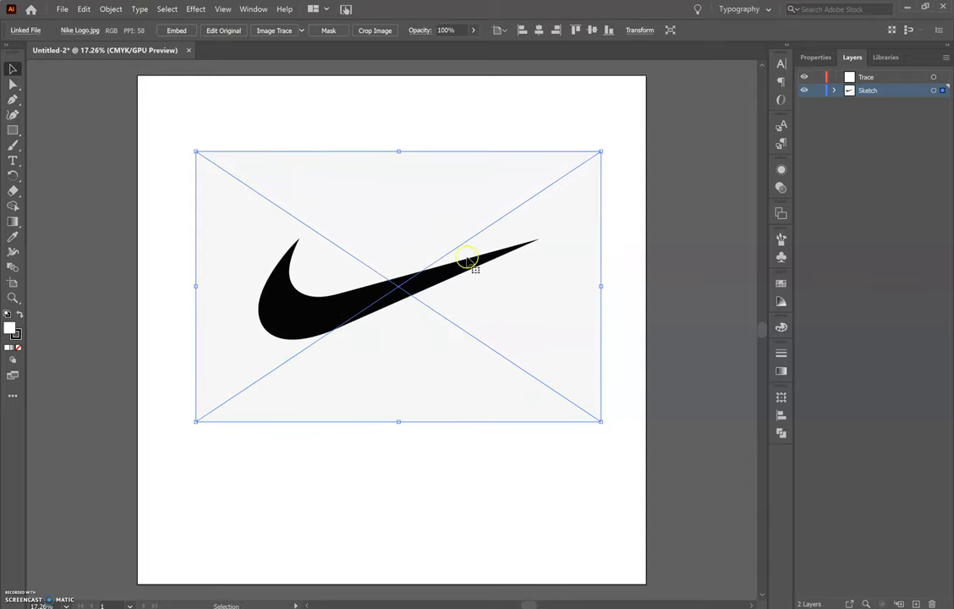
mouse_move(560, 260)
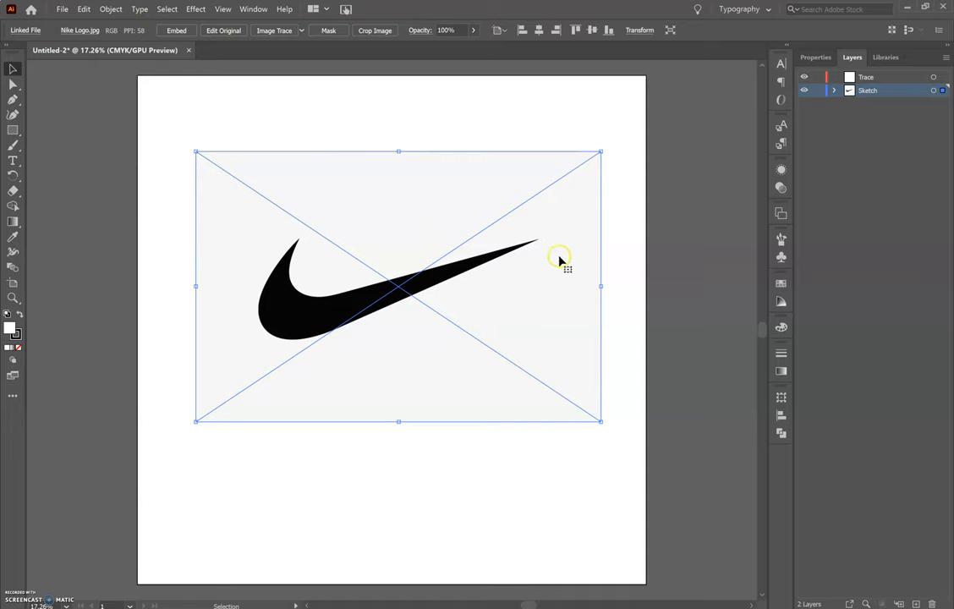
mouse_move(323, 353)
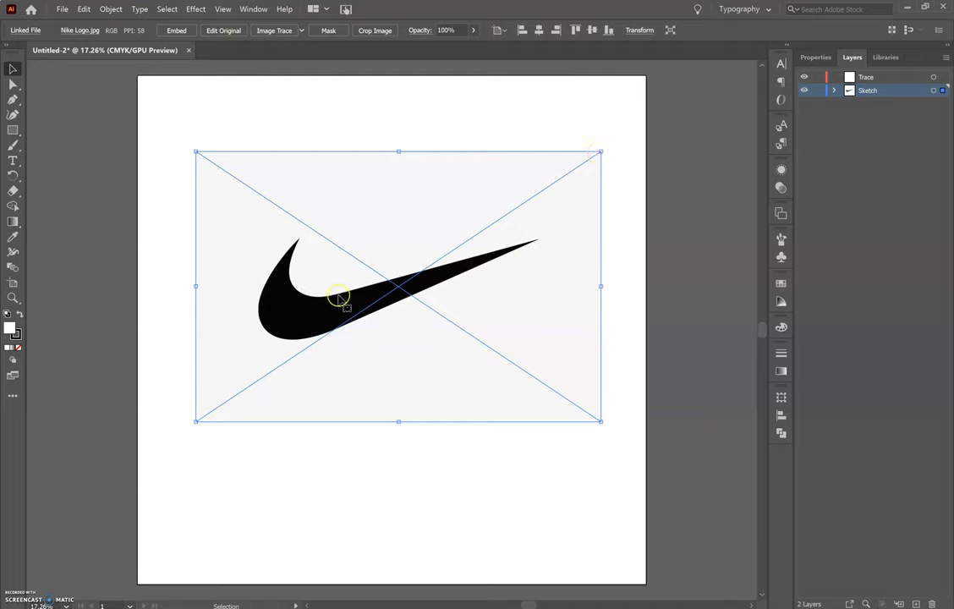
mouse_move(404, 287)
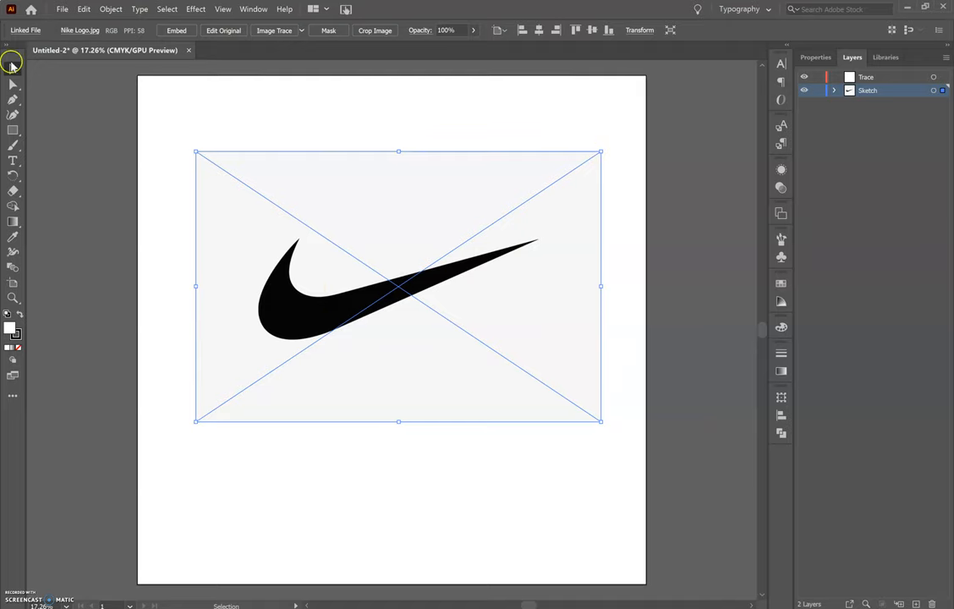
mouse_move(12, 66)
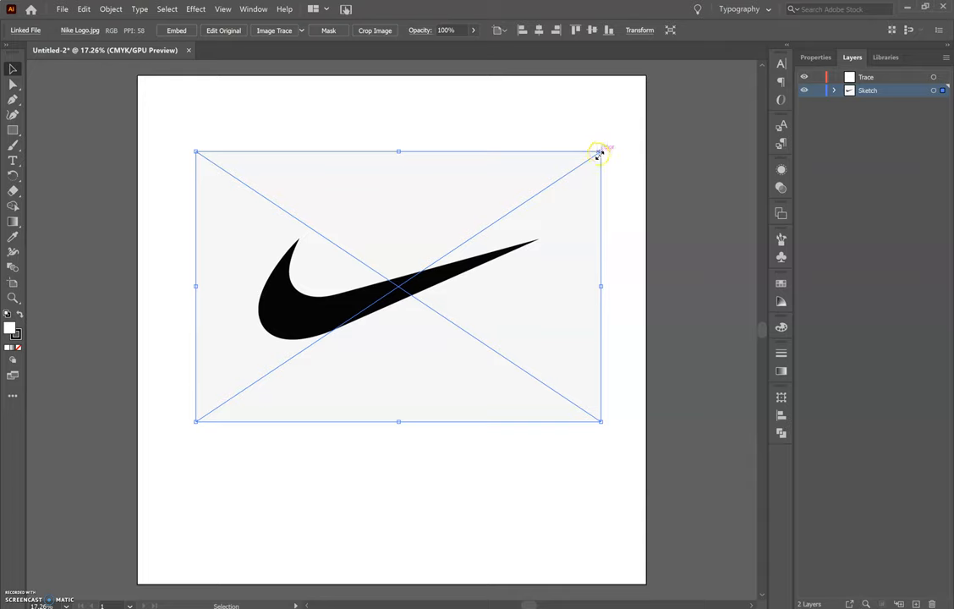
Test-drag the swoosh's corner handles to distort it, then return it to original size
left_click_drag(601, 151, 565, 173)
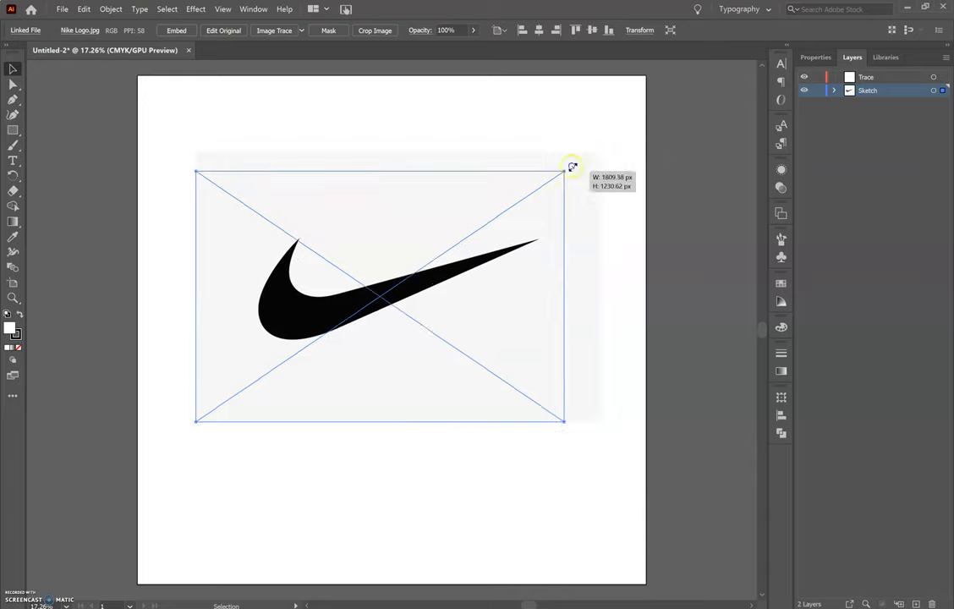
left_click_drag(573, 167, 374, 153)
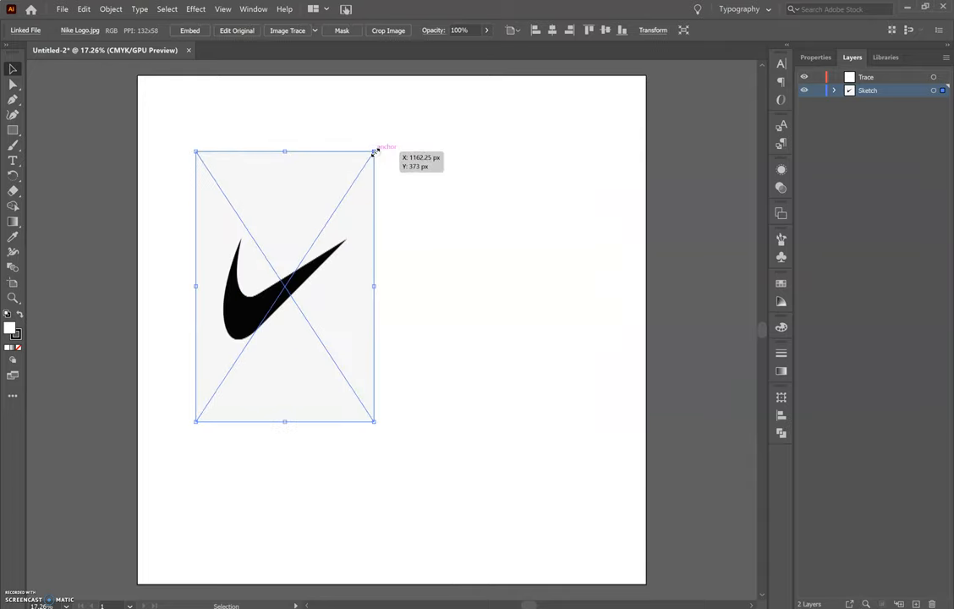
left_click_drag(374, 153, 554, 270)
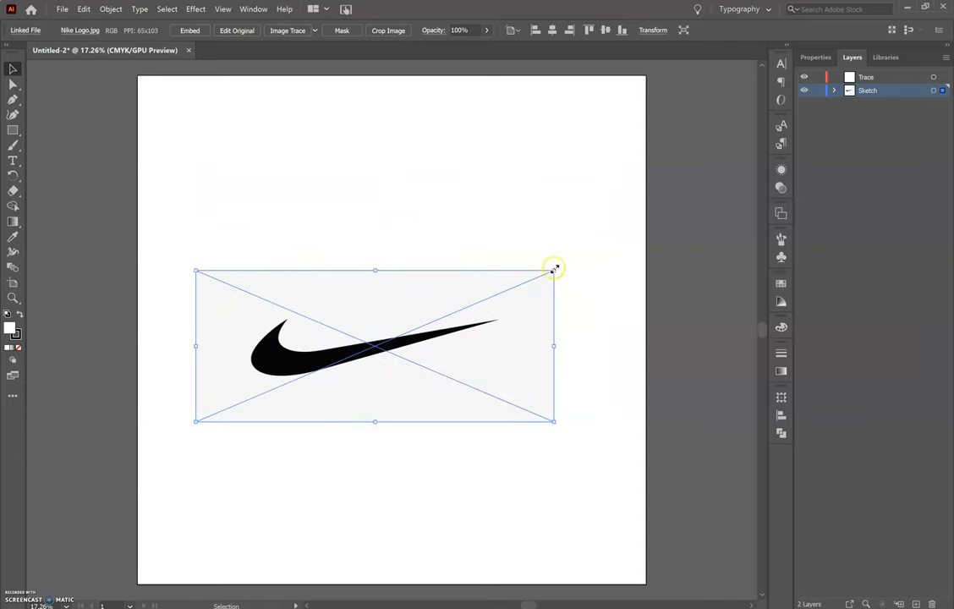
left_click_drag(554, 271, 581, 319)
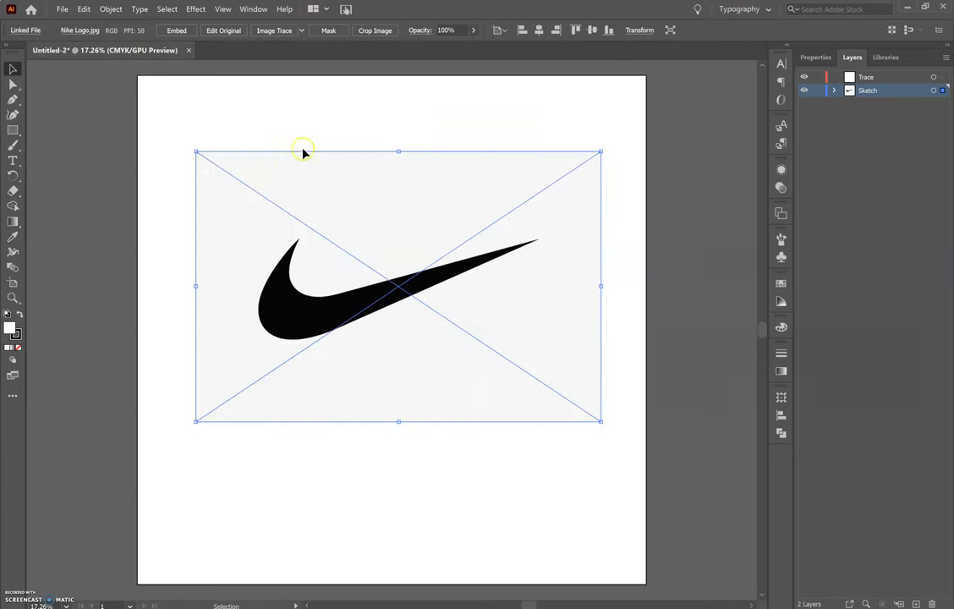
mouse_move(463, 306)
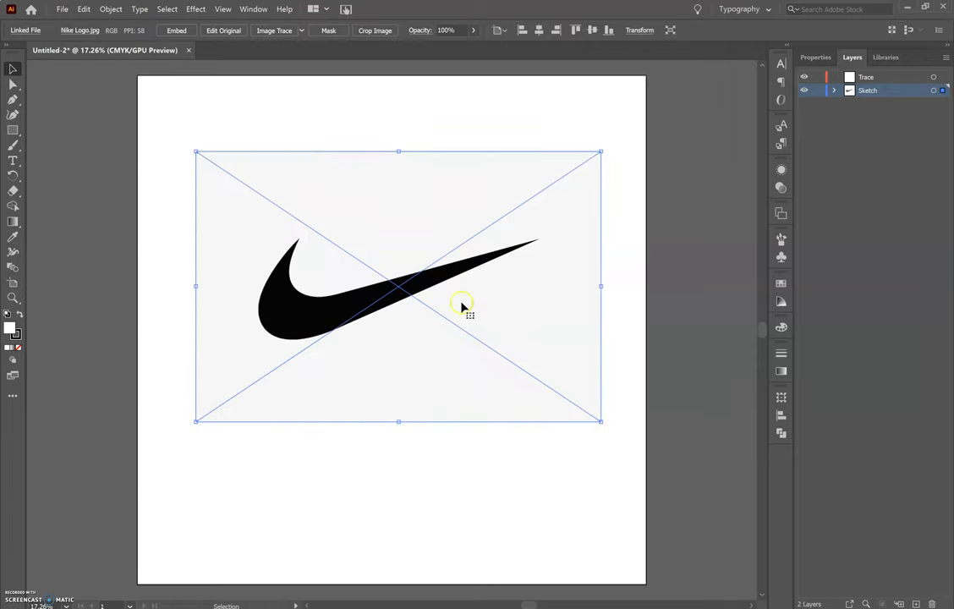
mouse_move(355, 288)
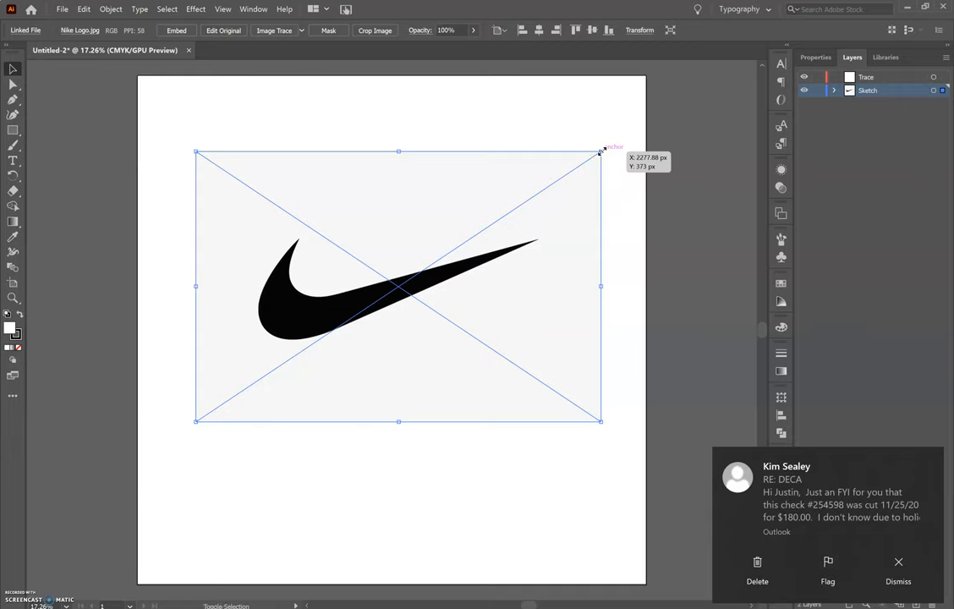
Scale the swoosh proportionally to slightly below full size, then deselect it
left_click_drag(601, 151, 592, 159)
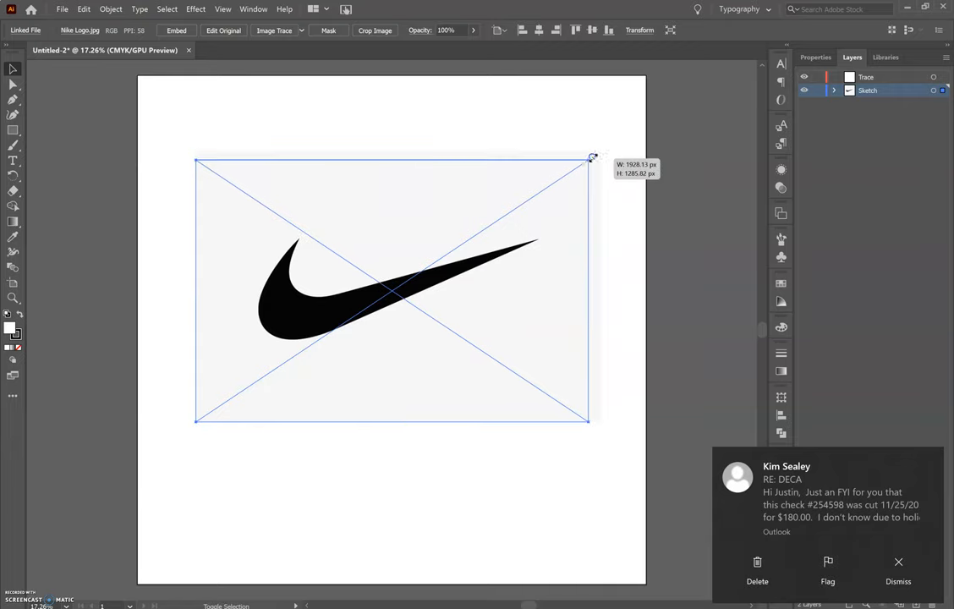
left_click_drag(592, 159, 410, 271)
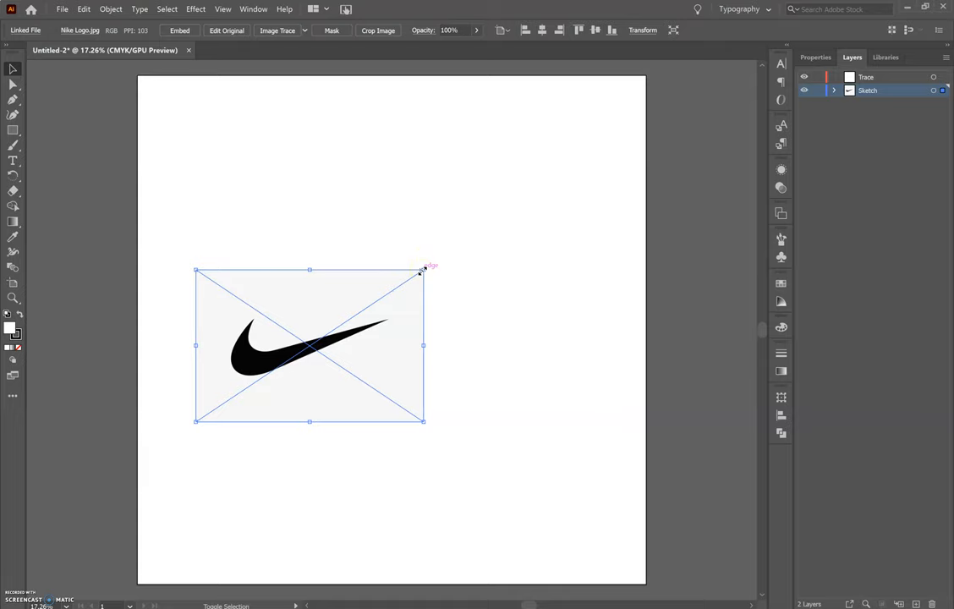
left_click_drag(423, 267, 594, 145)
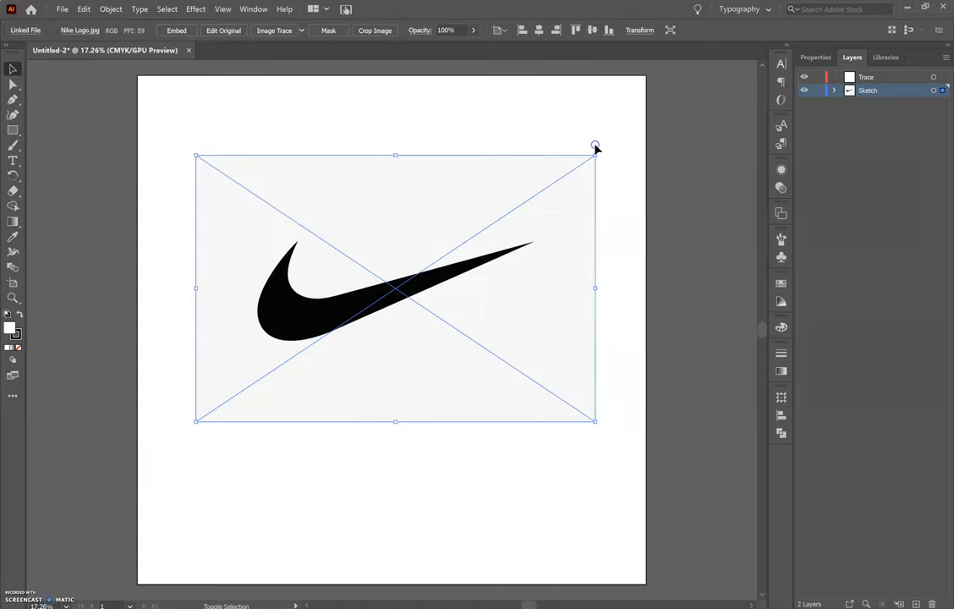
left_click(497, 136)
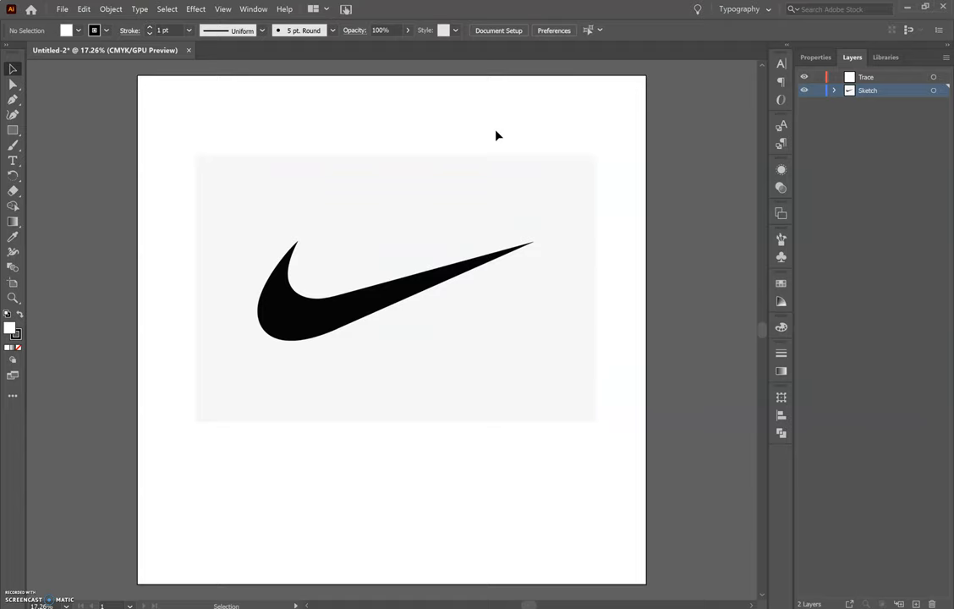
mouse_move(538, 135)
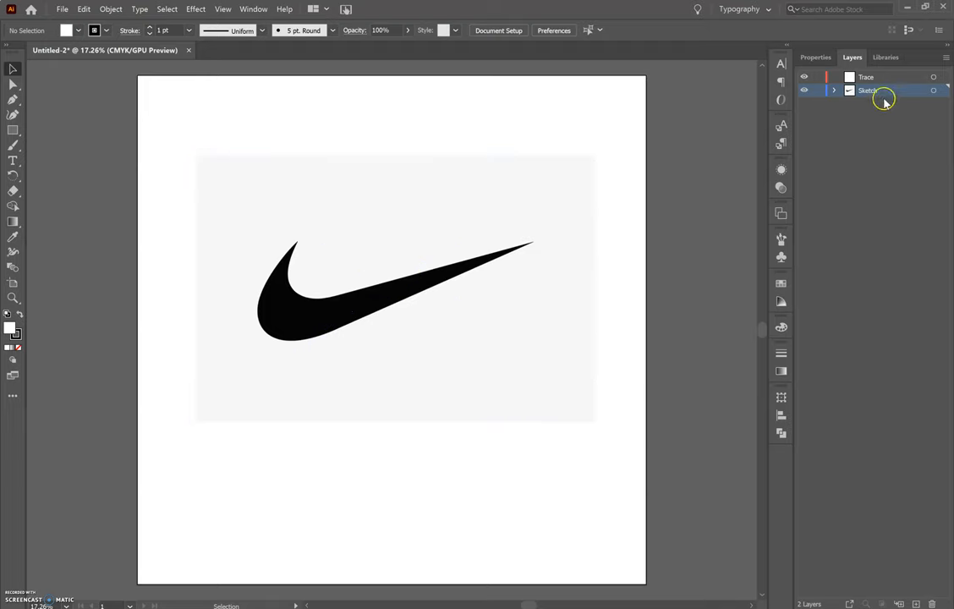
Select the Sketch layer and toggle its visibility off, then back on
left_click(866, 77)
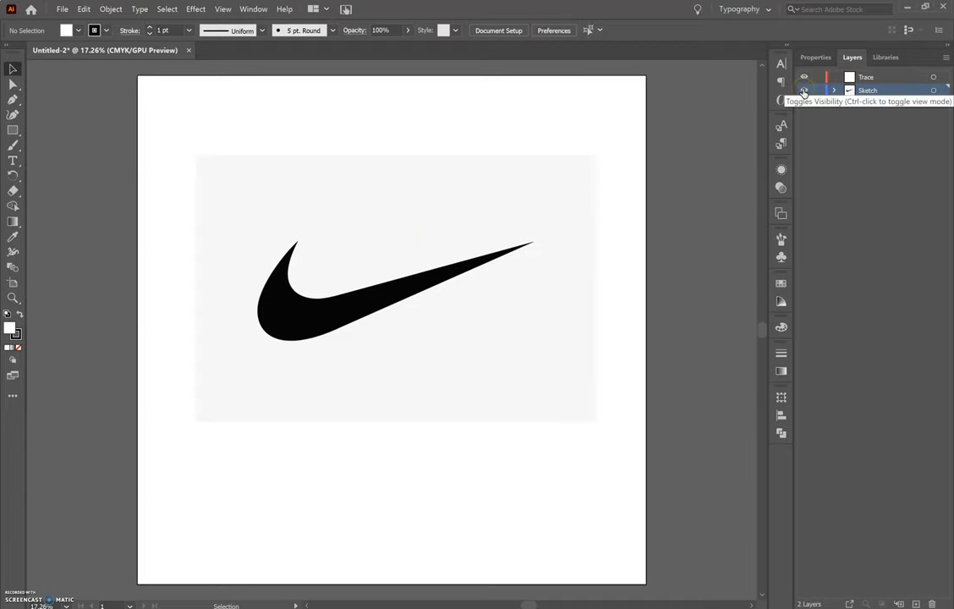
left_click(804, 77)
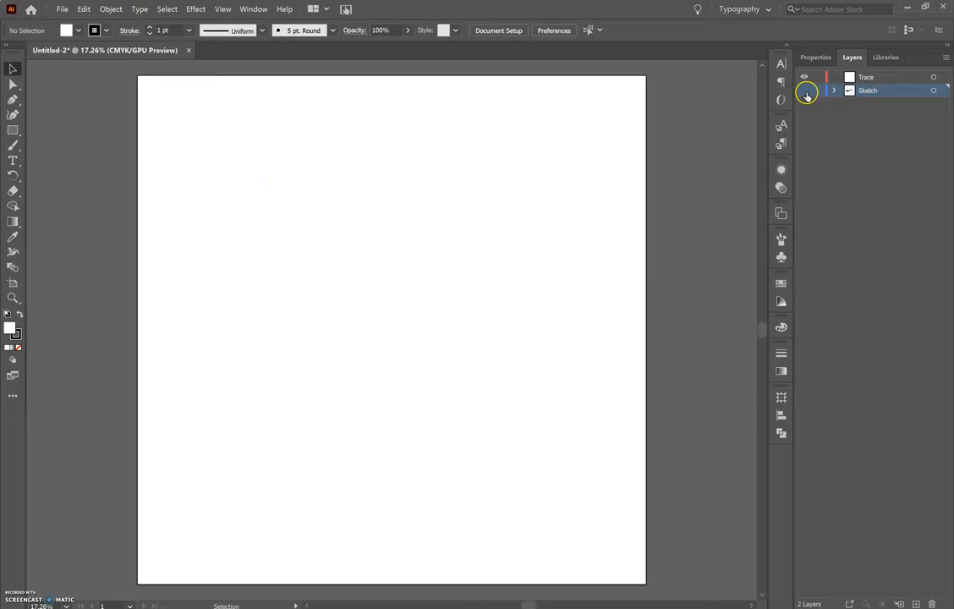
left_click(805, 77)
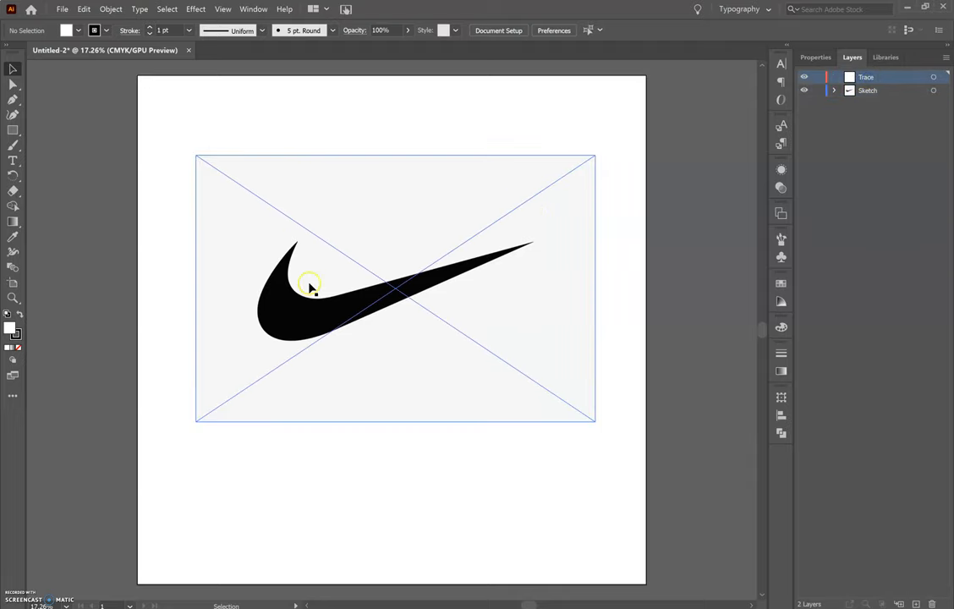
Drag the swoosh image slightly upward on the artboard
left_click_drag(312, 287, 314, 269)
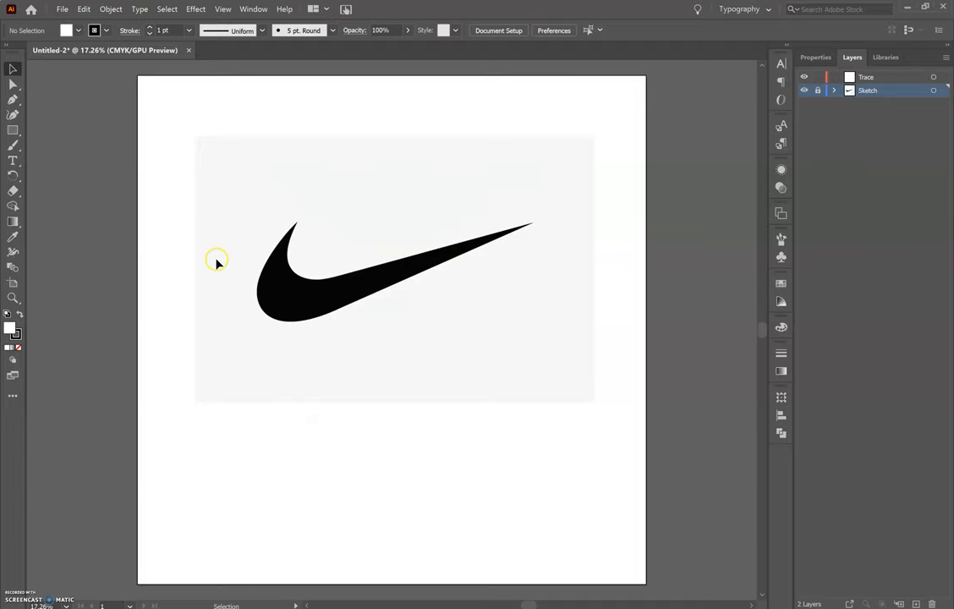
mouse_move(417, 280)
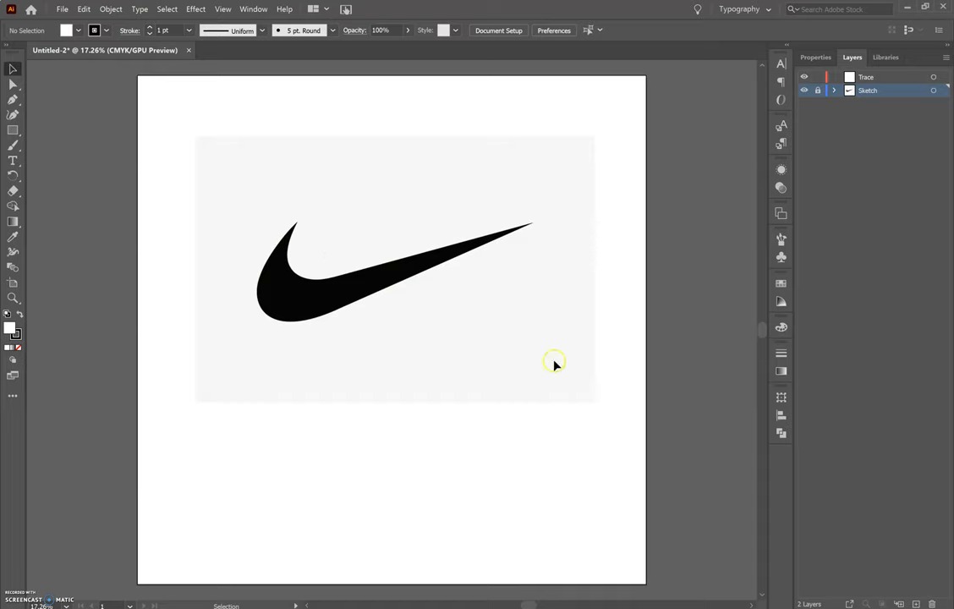
mouse_move(517, 214)
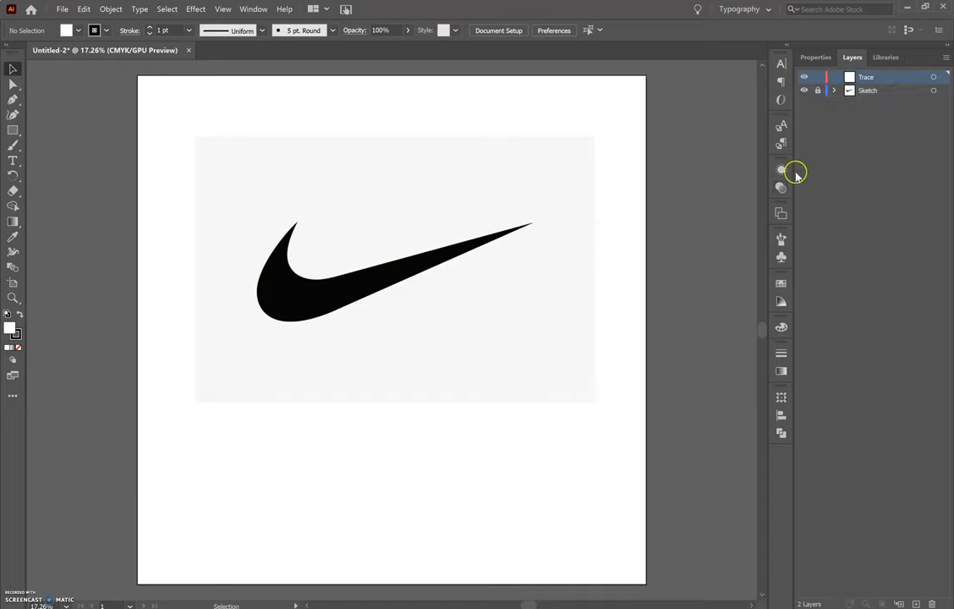
mouse_move(249, 434)
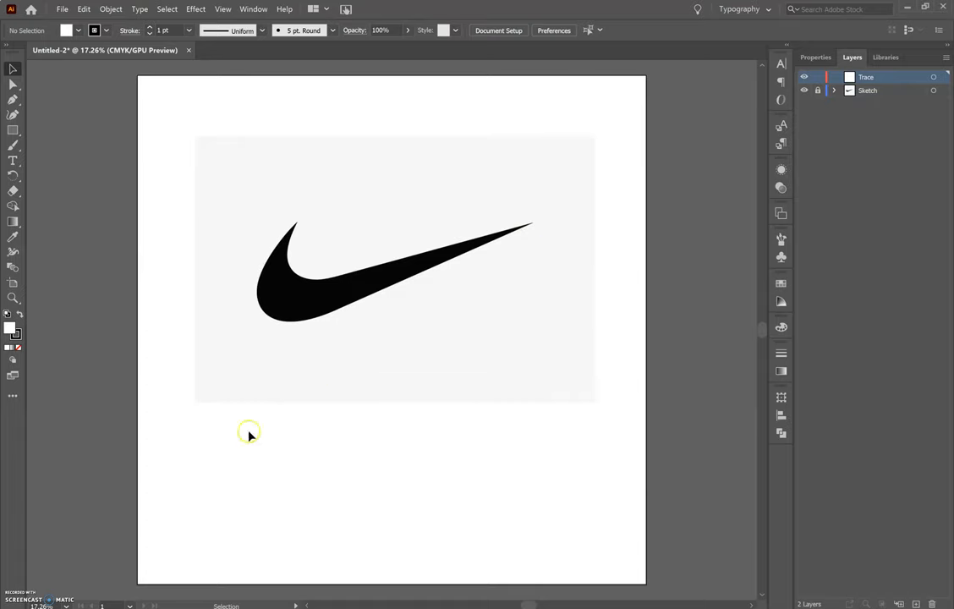
mouse_move(405, 307)
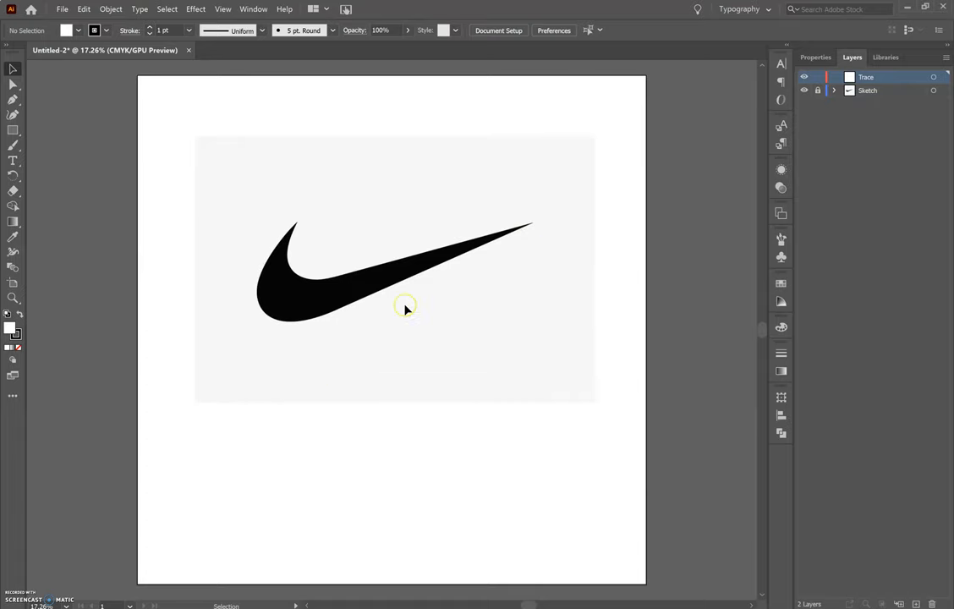